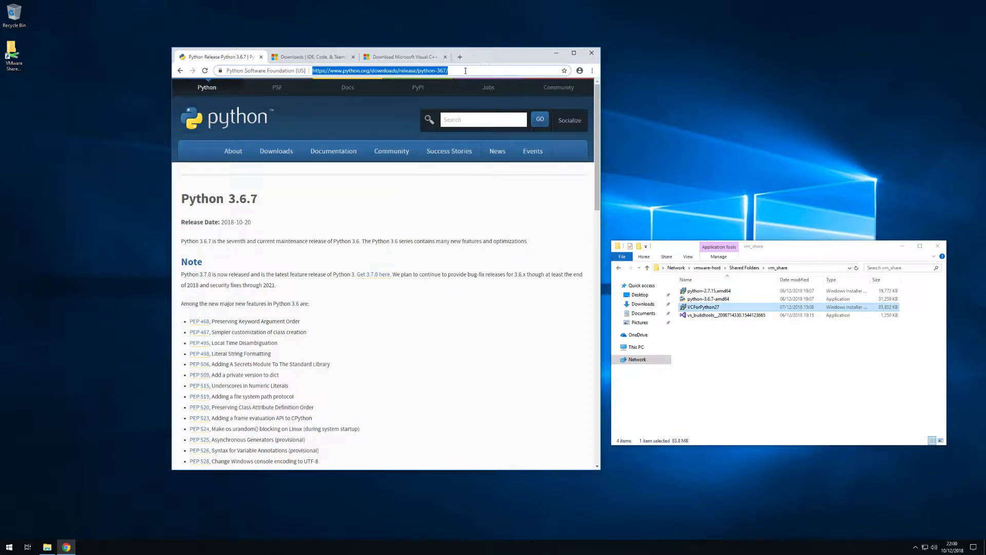
# - Scroll to the Python 3.6.7 Files list and select the Windows x86-64 installer file
pyautogui.scroll(-3)
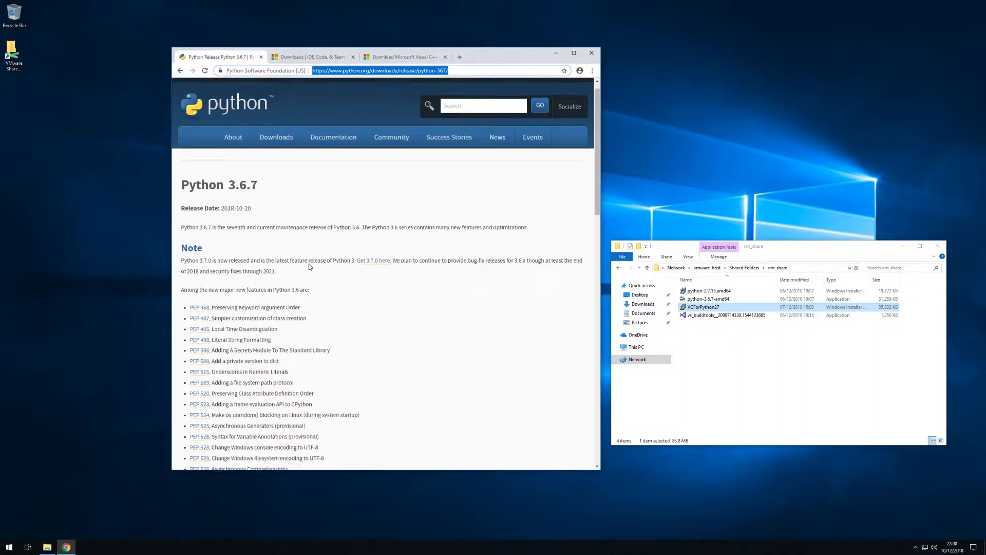
pyautogui.scroll(-3)
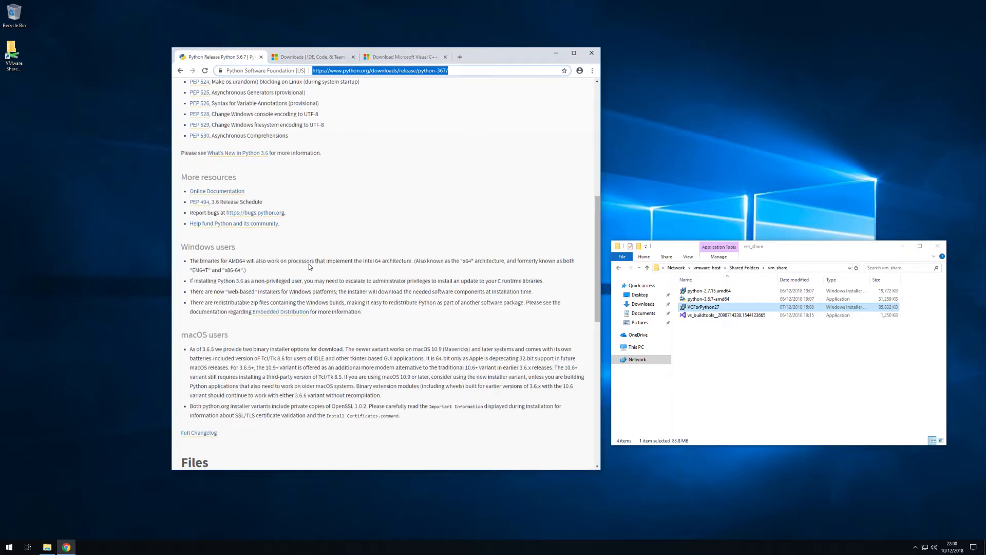
pyautogui.scroll(-3)
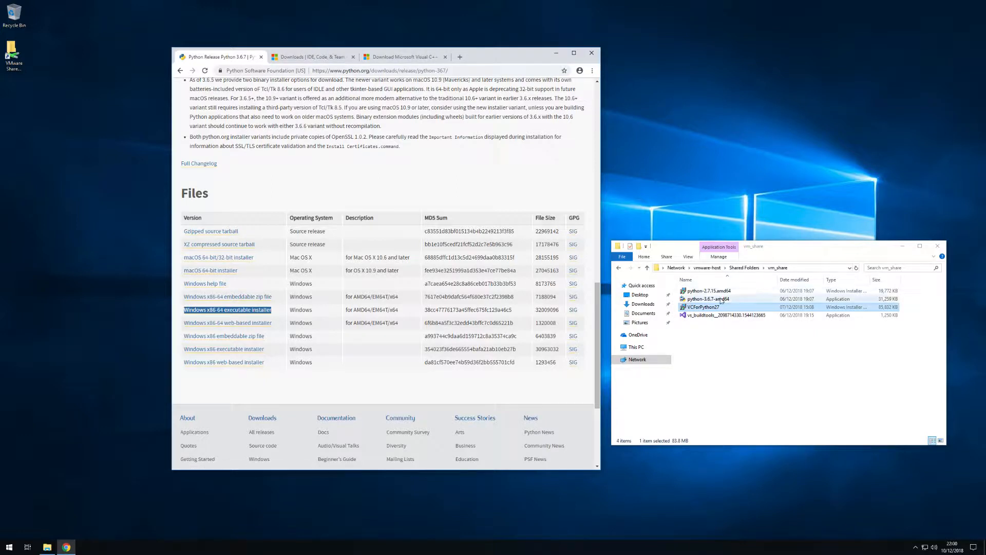
pyautogui.click(704, 298)
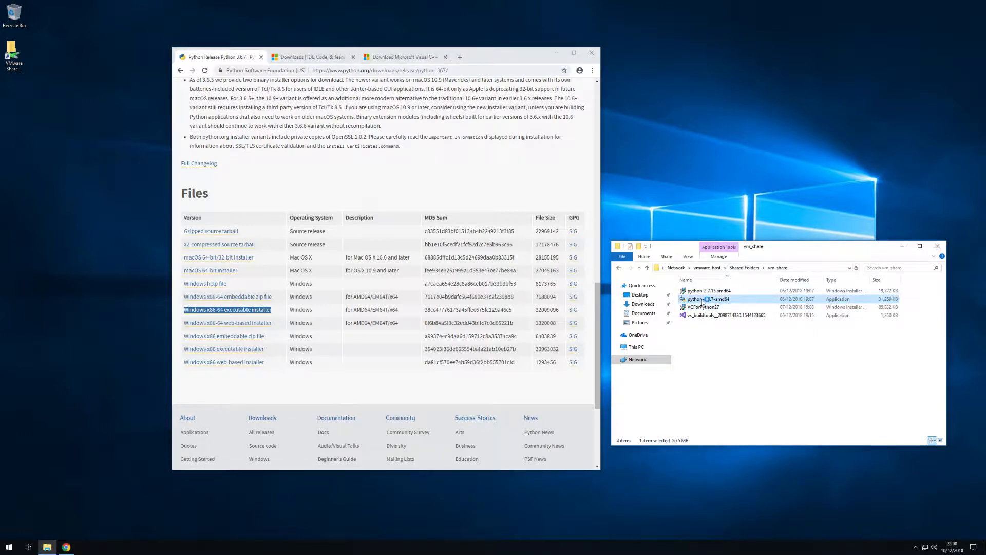
# - Run the Python 3.6.7 installer with PATH added, debugging symbols and debug binaries
pyautogui.doubleClick(707, 299)
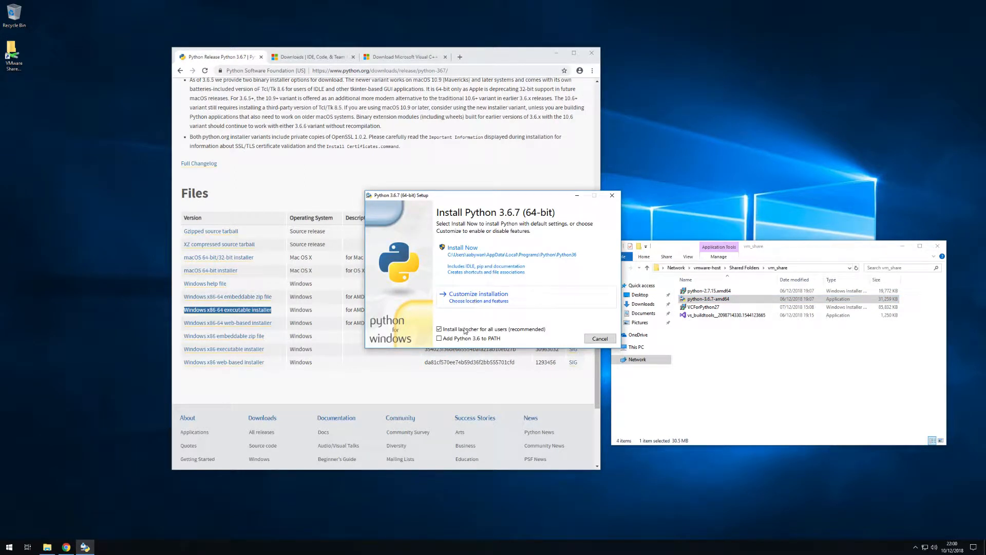
pyautogui.click(438, 339)
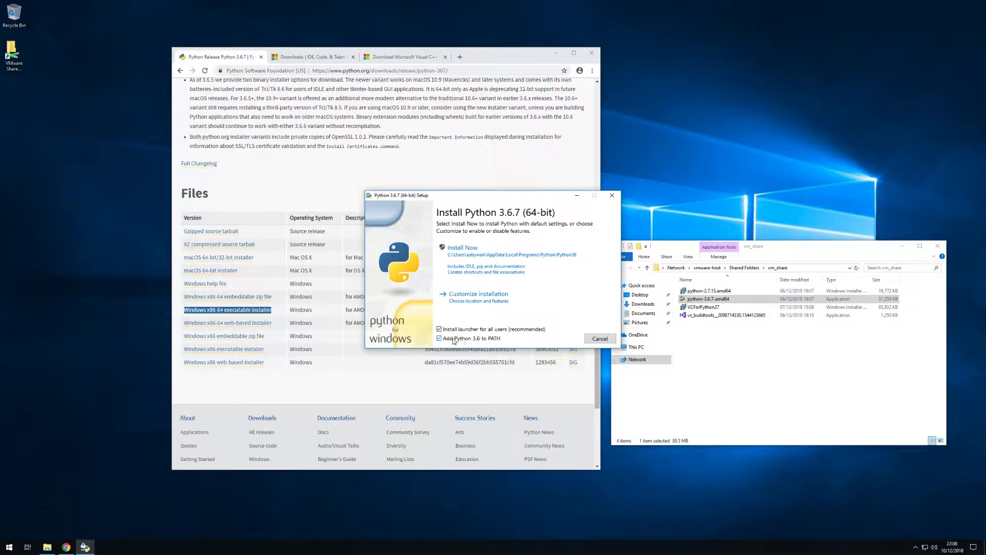
pyautogui.click(478, 293)
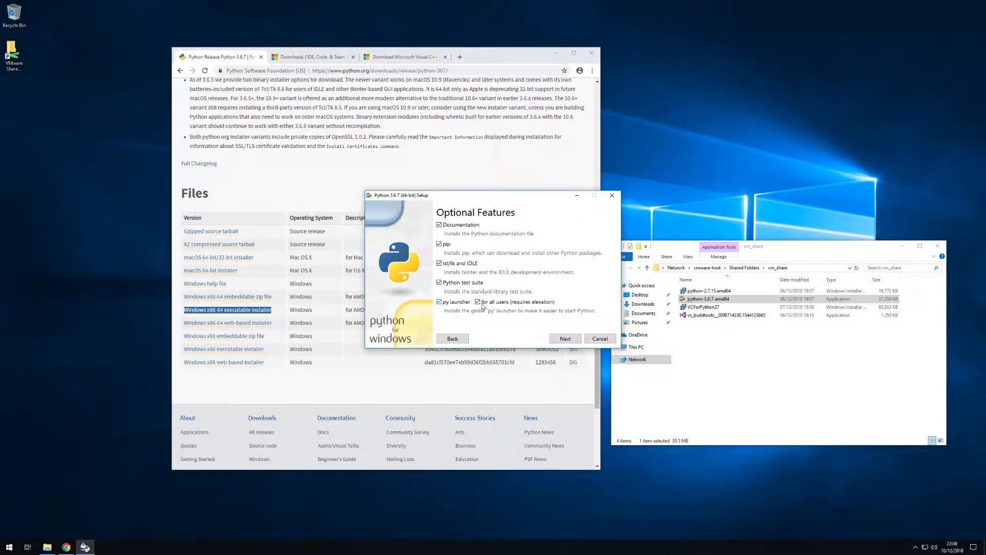
pyautogui.click(566, 338)
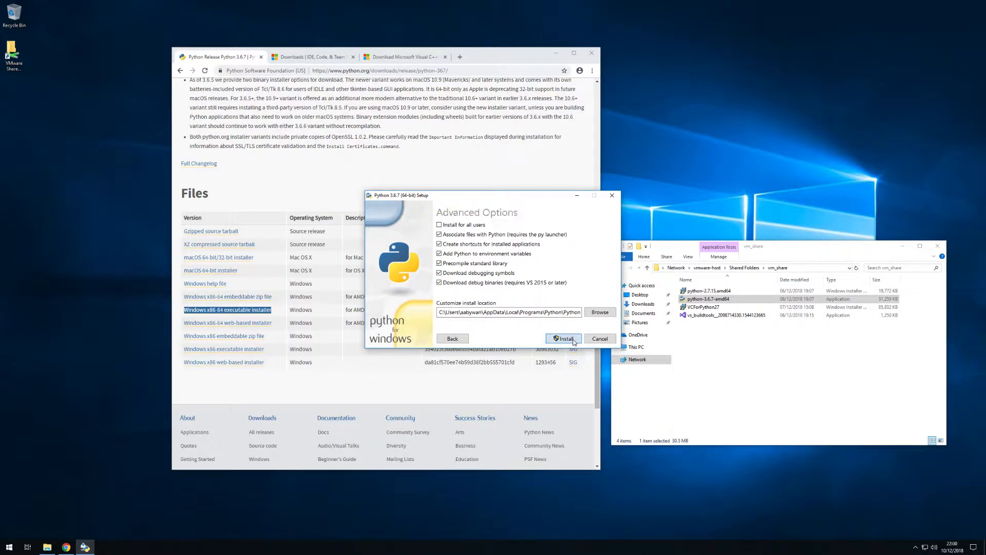
pyautogui.click(563, 338)
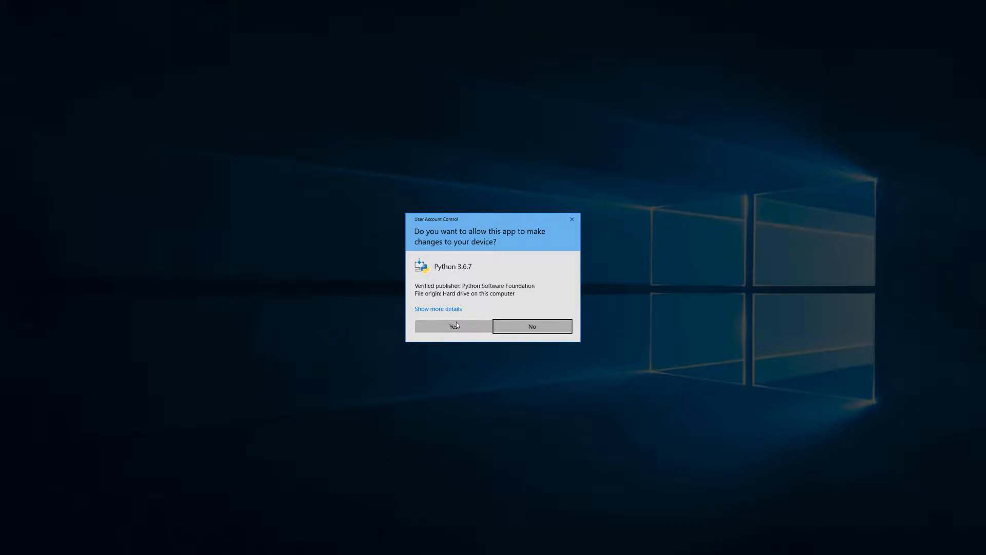
pyautogui.click(453, 326)
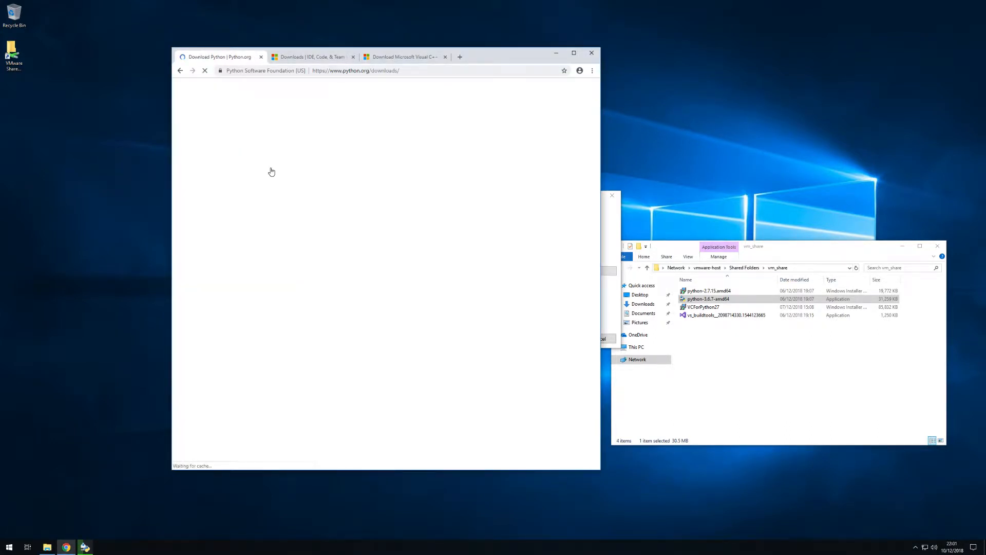
pyautogui.moveTo(291, 223)
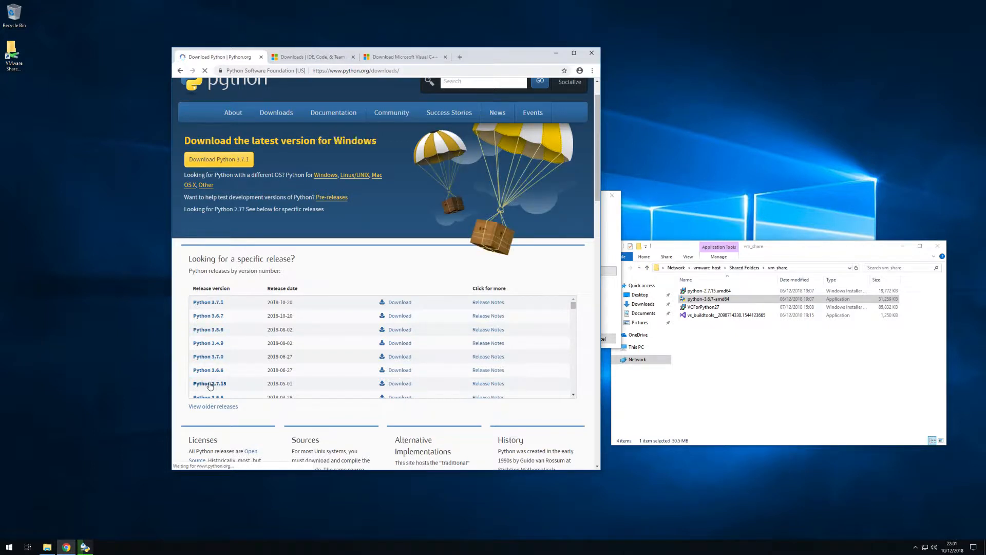
# - Go to the Python 2.7.15 release files list and select its installer file
pyautogui.click(209, 383)
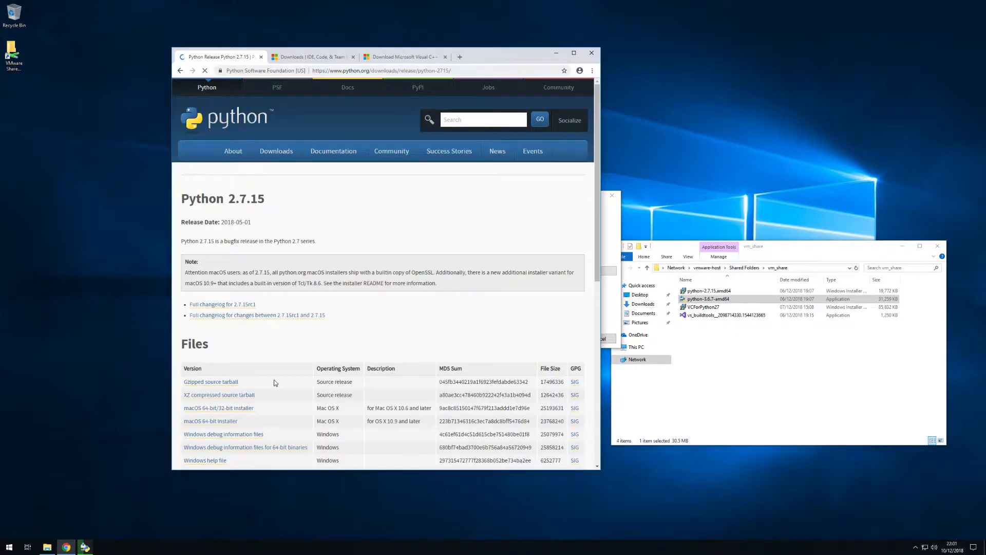
pyautogui.scroll(-3)
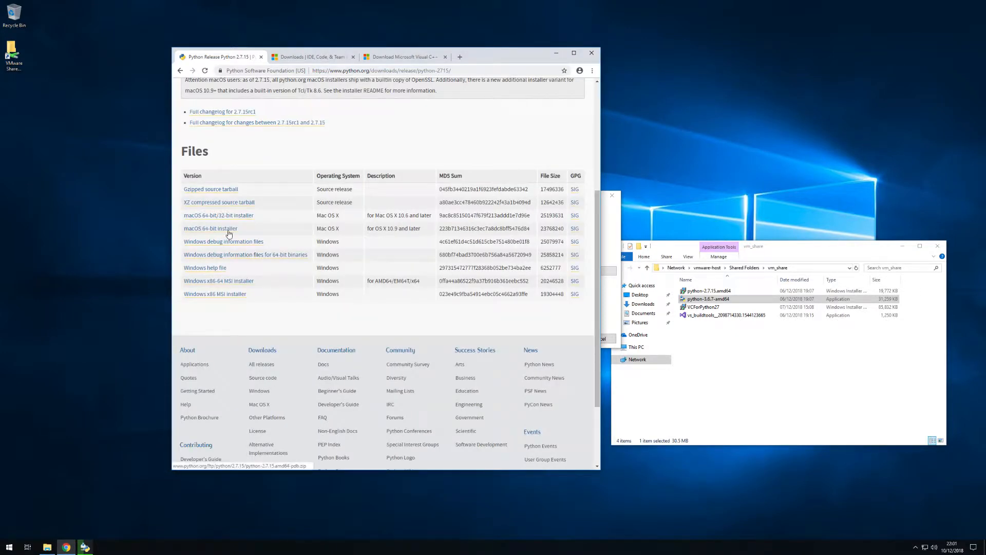
pyautogui.moveTo(218, 280)
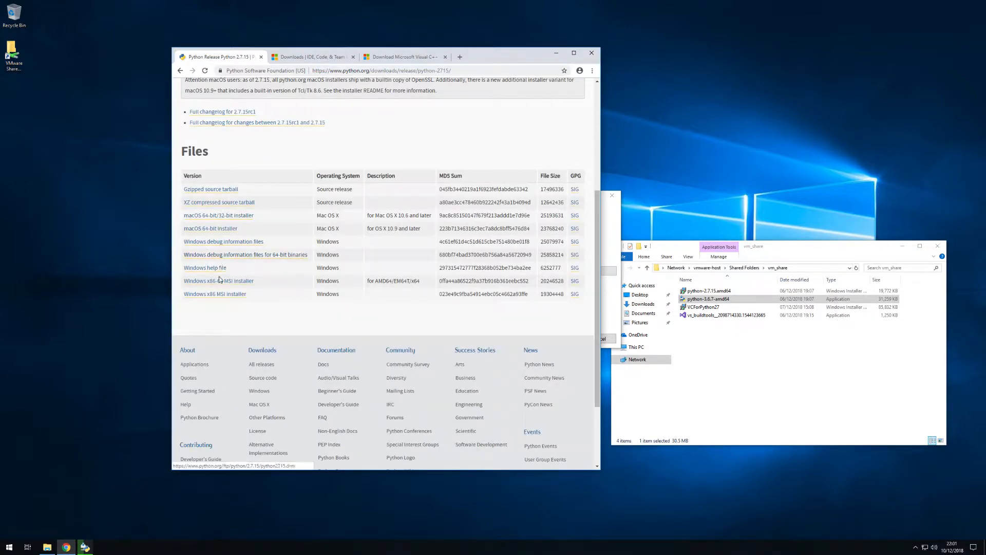
pyautogui.moveTo(263, 283)
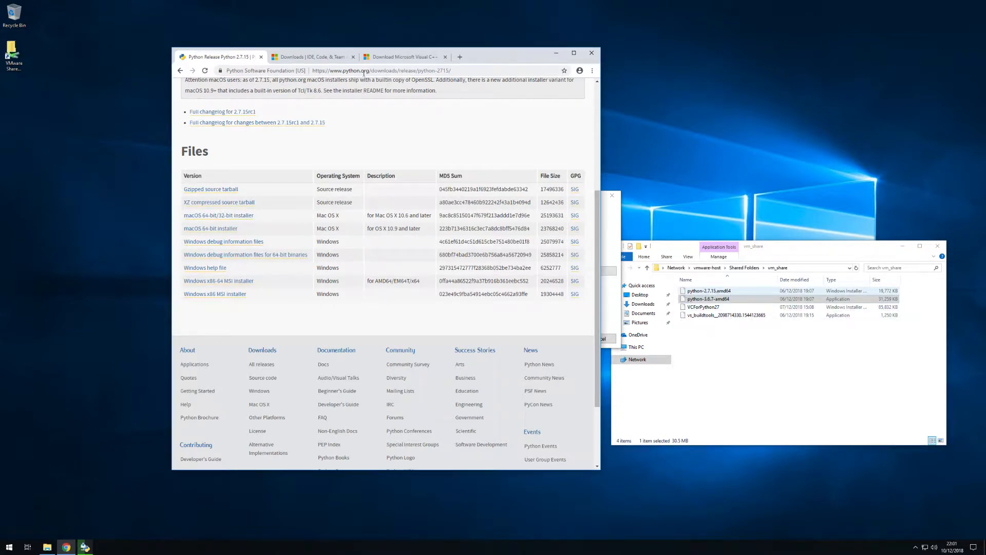
pyautogui.click(707, 298)
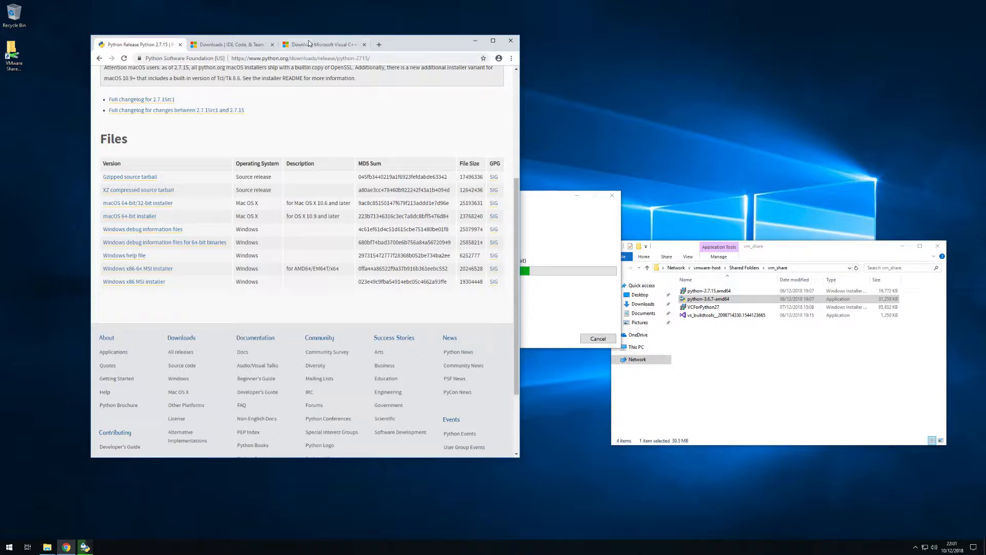
pyautogui.moveTo(240, 46)
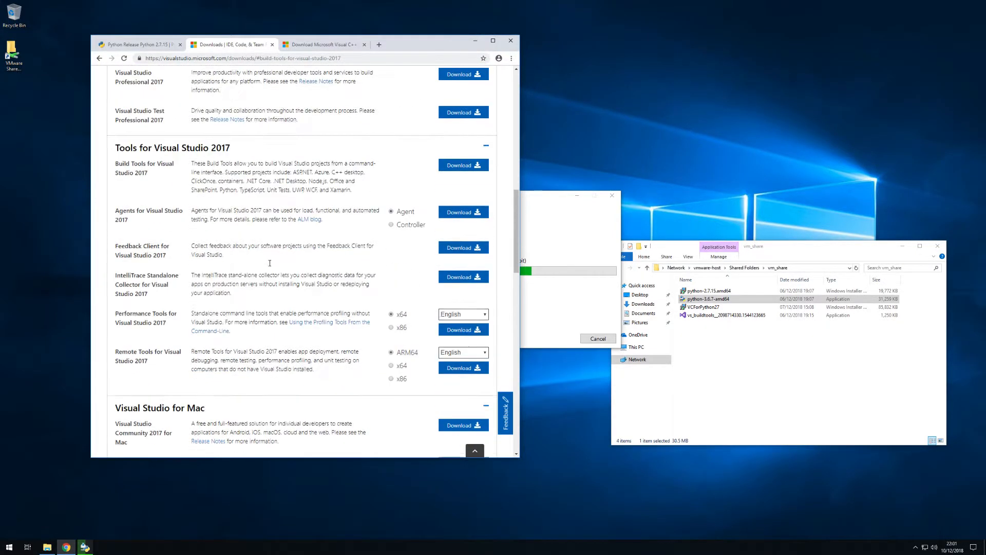
# - Highlight the Build Tools for Visual Studio 2017 description and select its downloaded file
pyautogui.scroll(3)
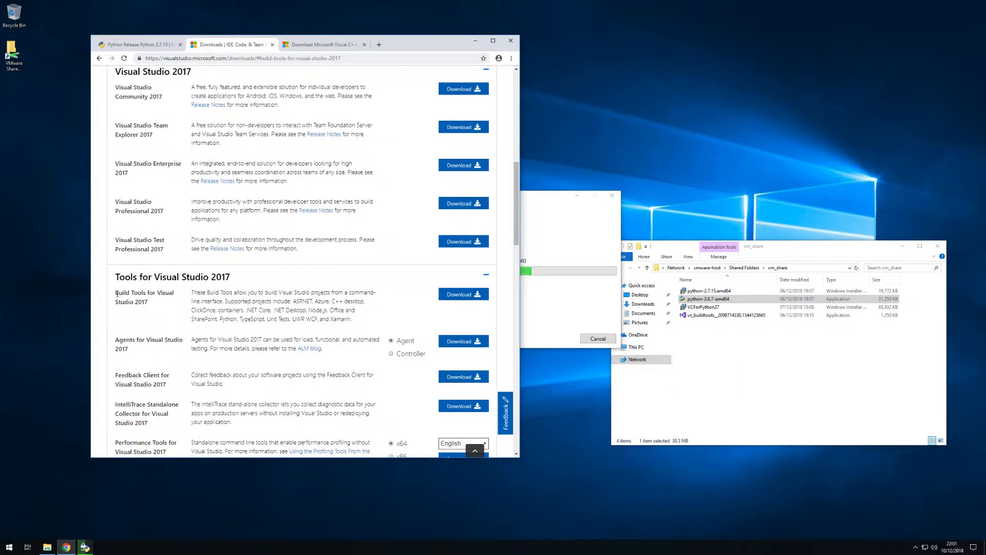
pyautogui.moveTo(191, 291); pyautogui.dragTo(353, 319)
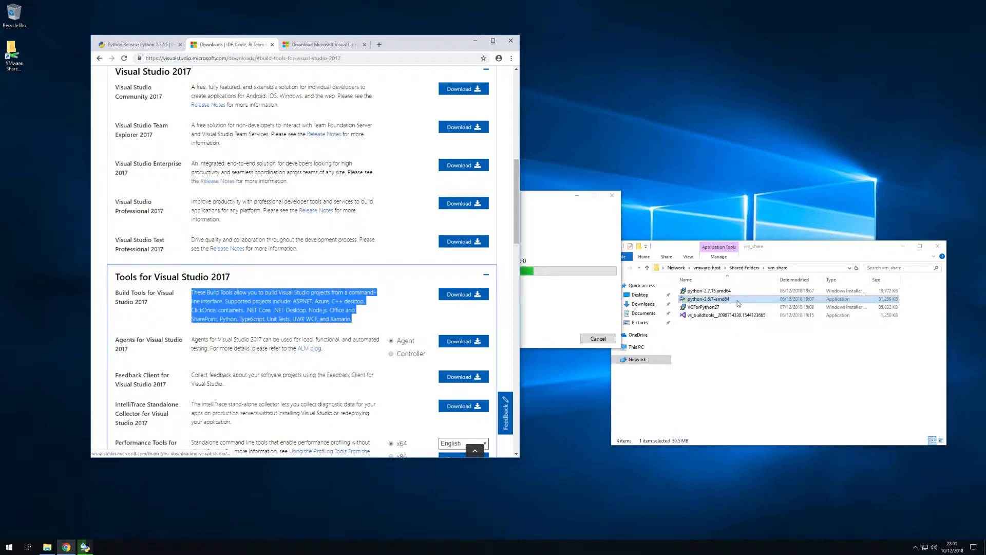
pyautogui.click(723, 315)
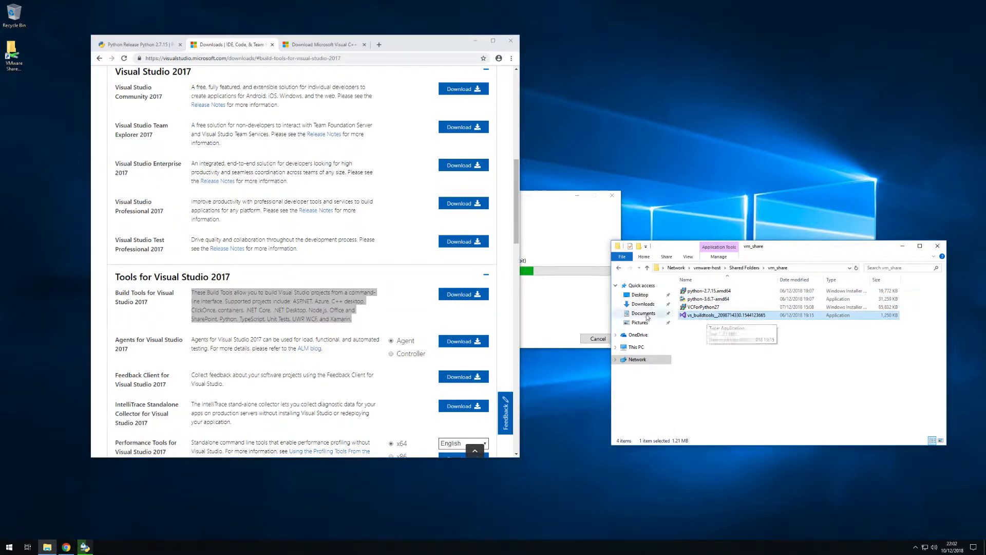
# - Download the Visual C++ Compiler for Python 2.7 and close that page
pyautogui.click(325, 44)
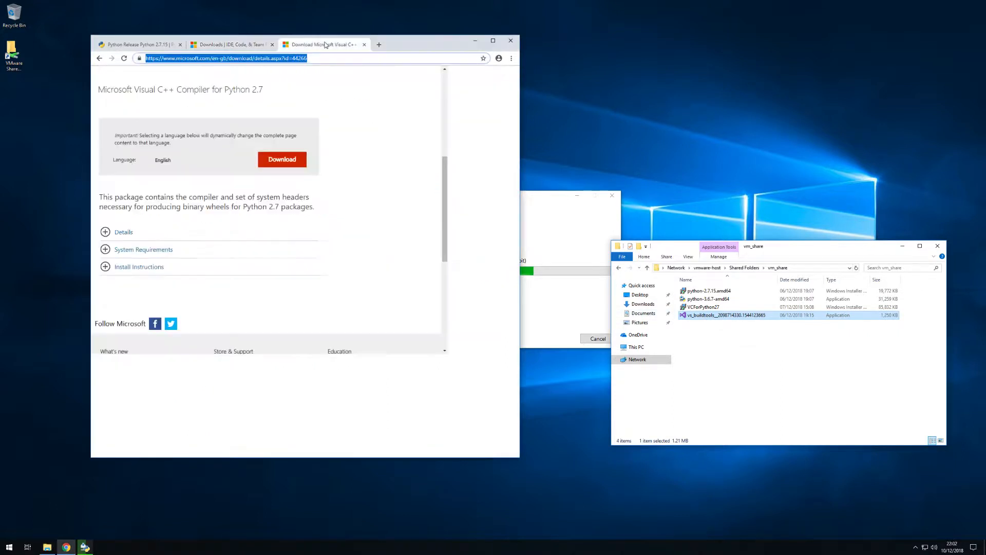
pyautogui.scroll(-3)
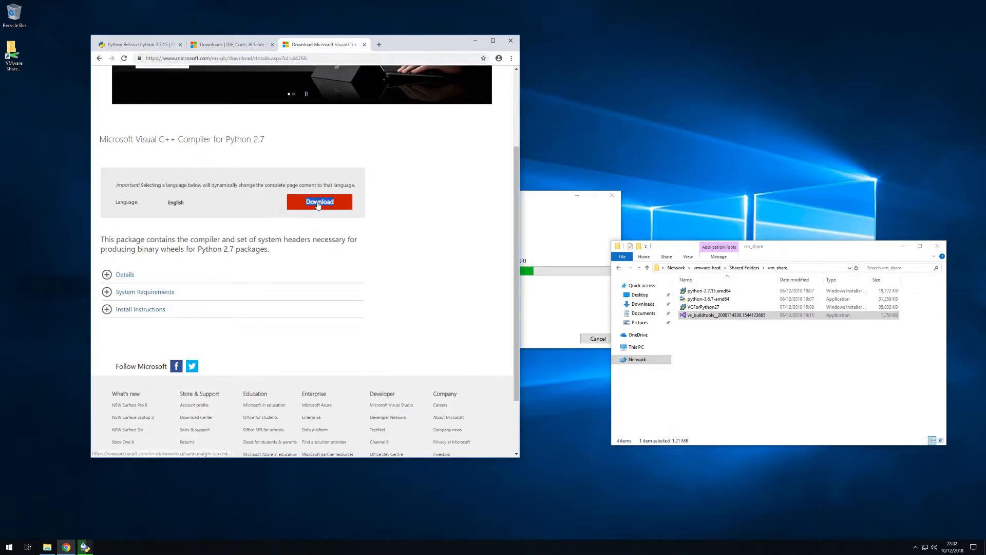
pyautogui.click(702, 306)
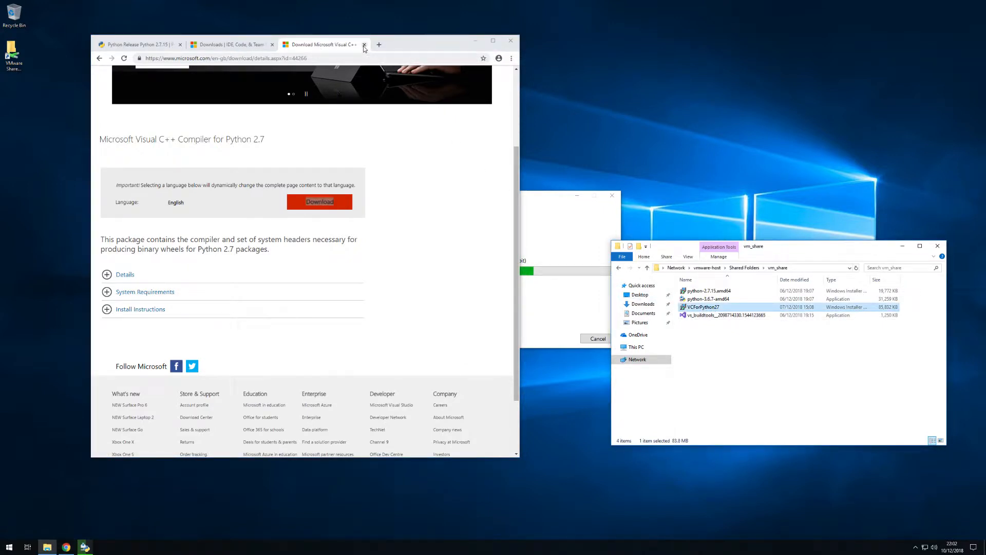
pyautogui.click(367, 44)
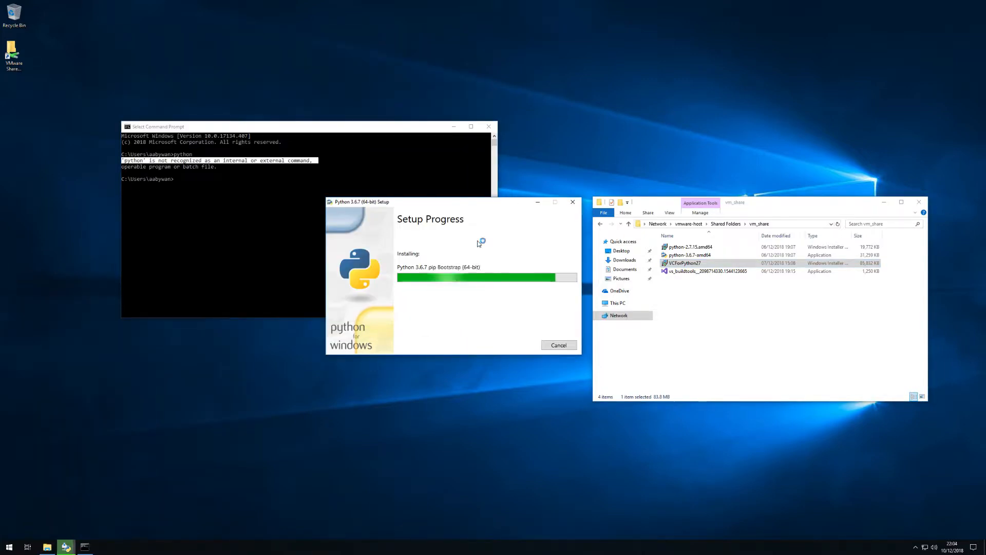
pyautogui.moveTo(479, 244)
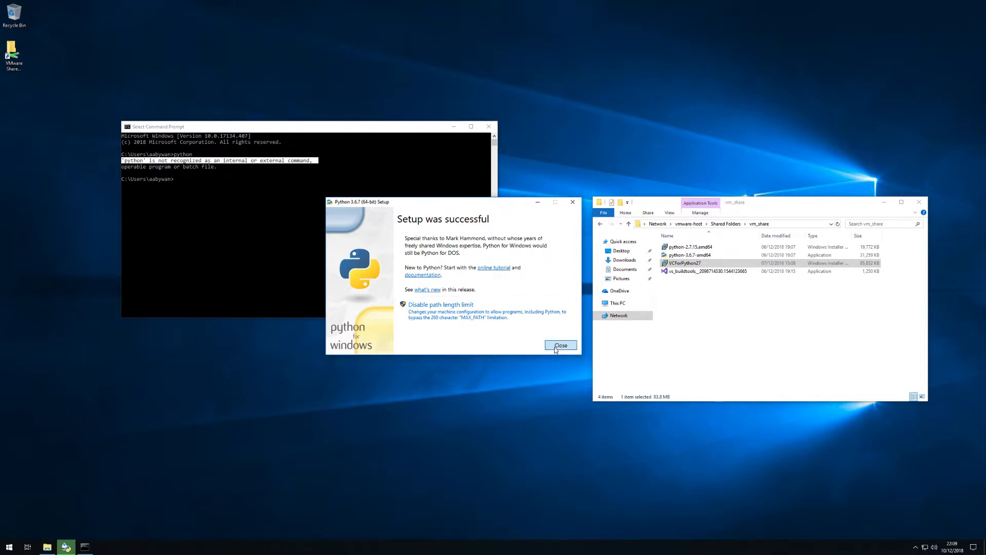
# - Close Python 3.6.7 Setup on the 'Setup was successful' page
pyautogui.click(561, 346)
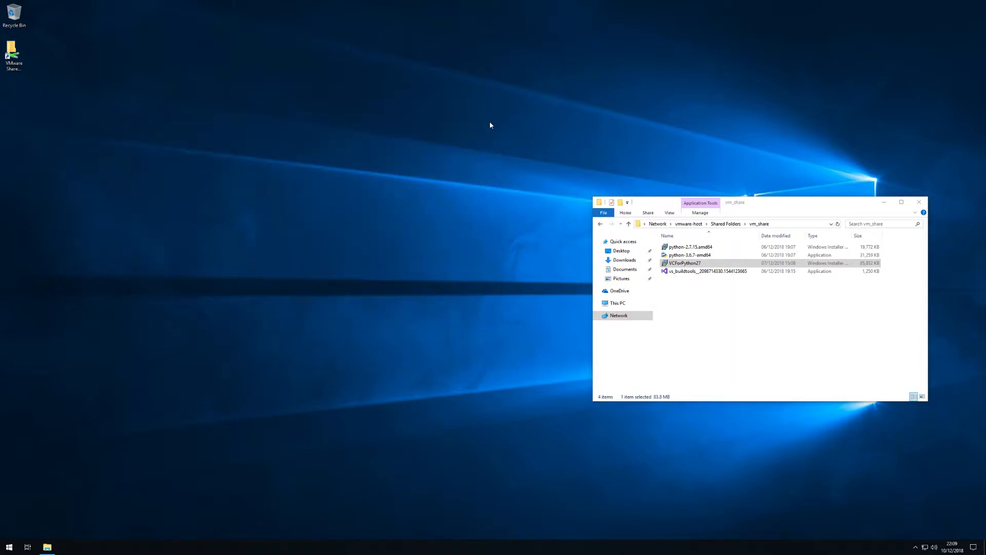
# - Search the Start menu for cmd and launch Command Prompt
pyautogui.click(8, 546)
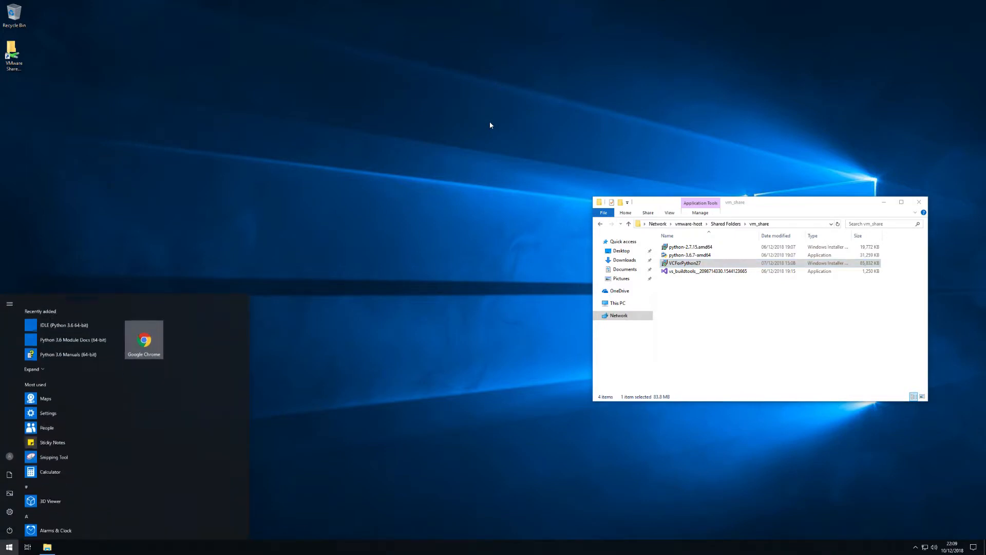
pyautogui.write('cmd')
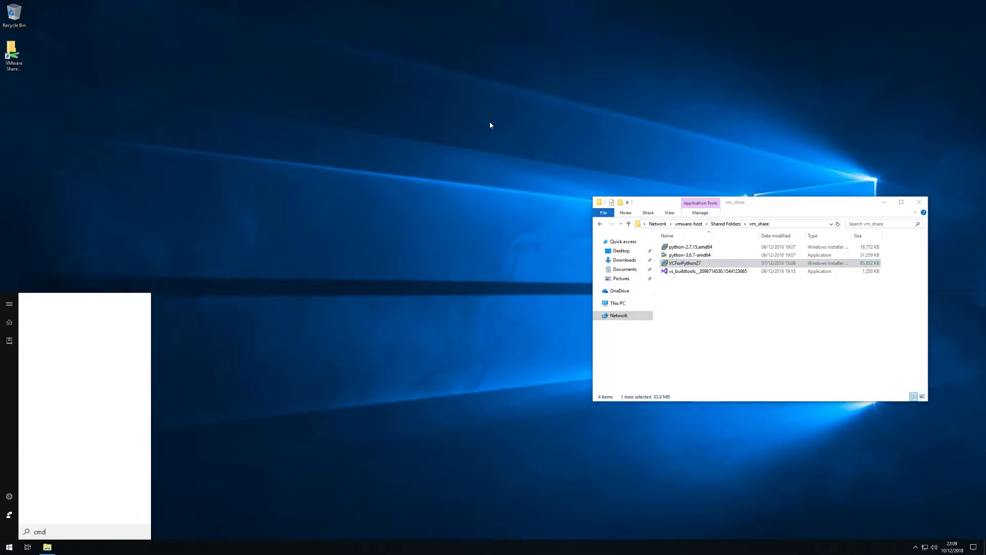
pyautogui.press('enter')
pyautogui.write('python')
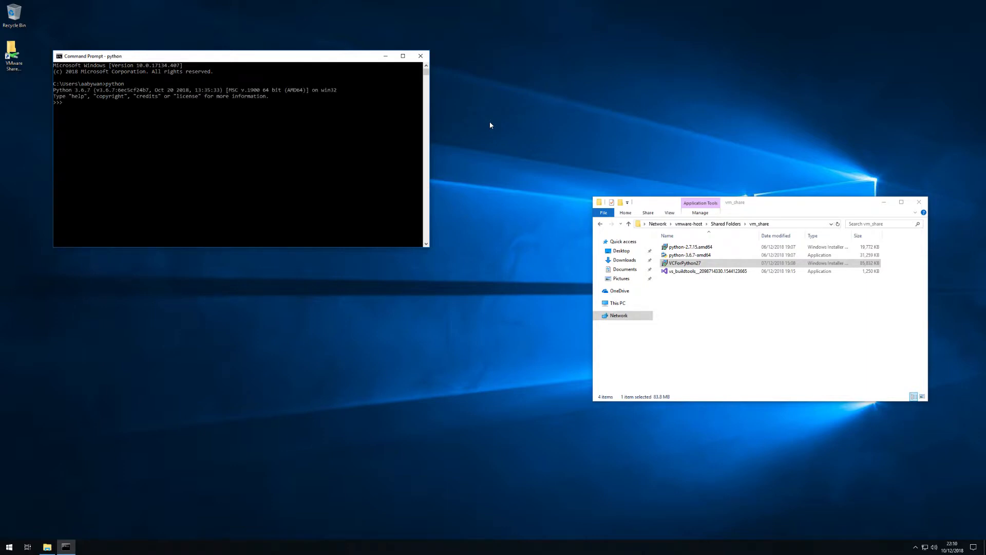
# - Exit Python, then check py -3 runs 3.6.7 and py -2 reports not installed
pyautogui.write('exit()')
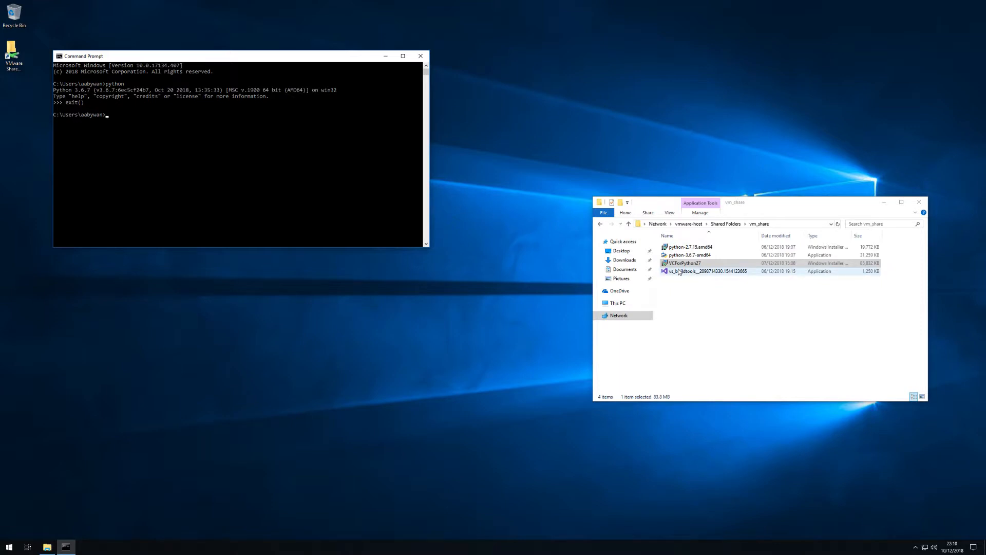
pyautogui.write('py -3')
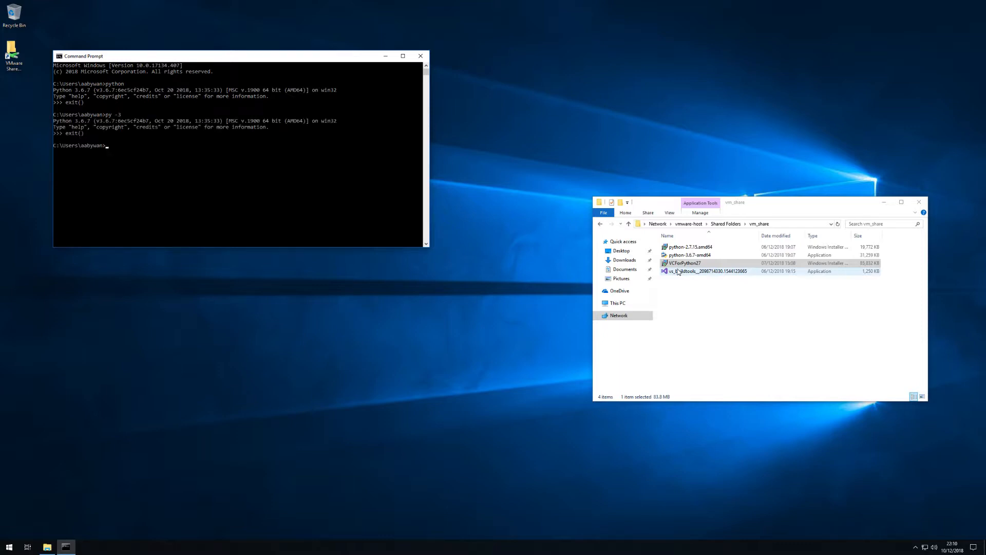
pyautogui.write('py -2')
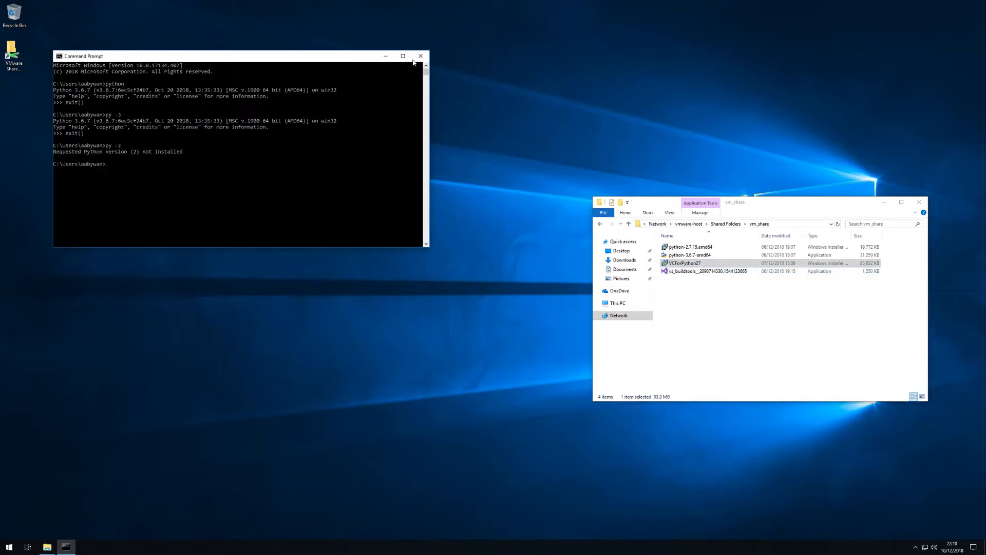
# - Close Command Prompt and launch the python-2.7.15.amd64 installer
pyautogui.click(420, 55)
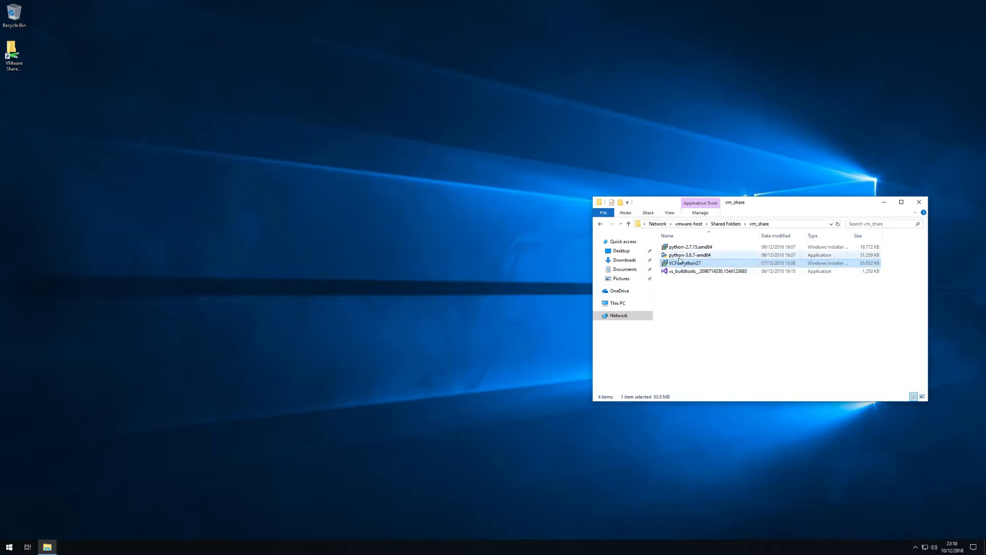
pyautogui.click(691, 247)
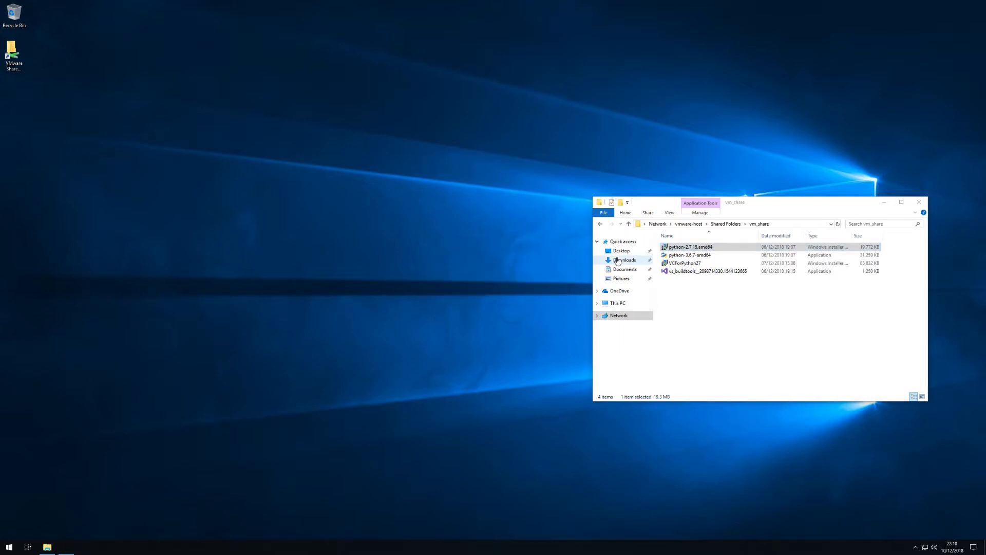
pyautogui.doubleClick(689, 247)
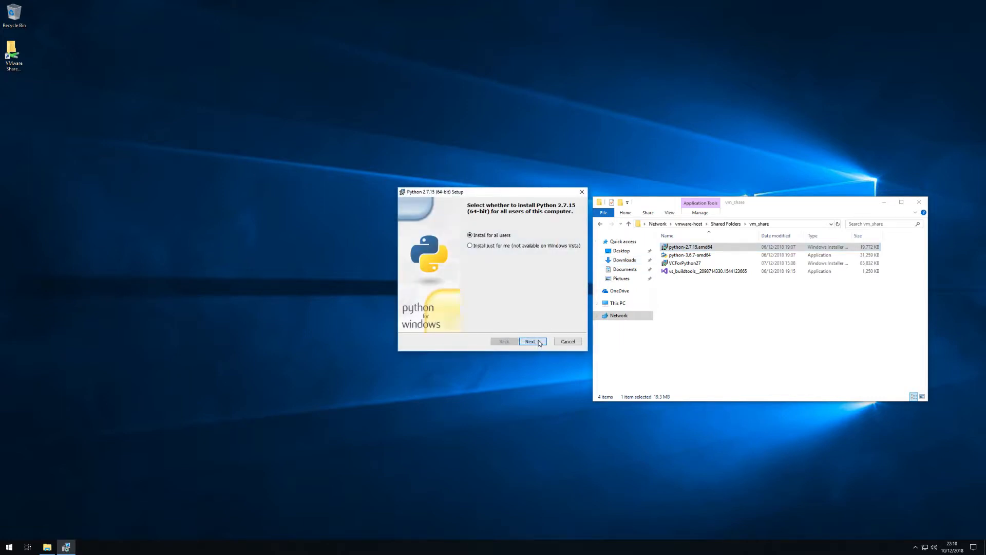
# - Install Python 2.7.15 for all users into C:\Python27, approve UAC, and finish
pyautogui.click(531, 341)
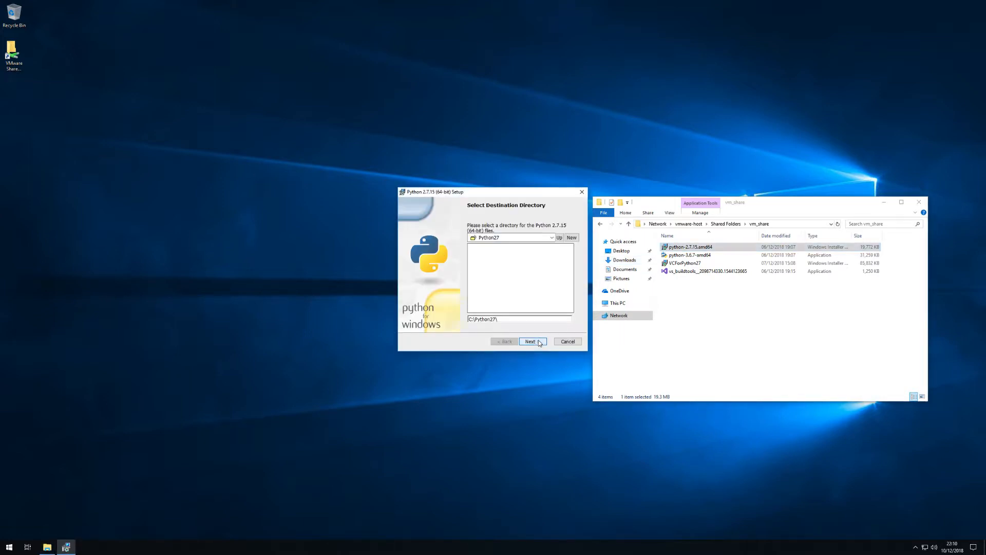
pyautogui.click(530, 341)
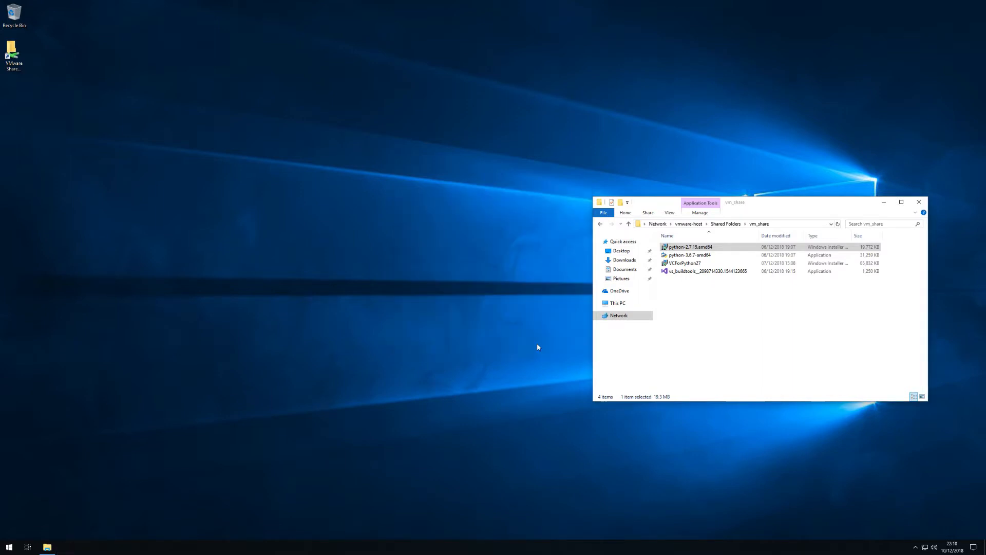
pyautogui.doubleClick(684, 246)
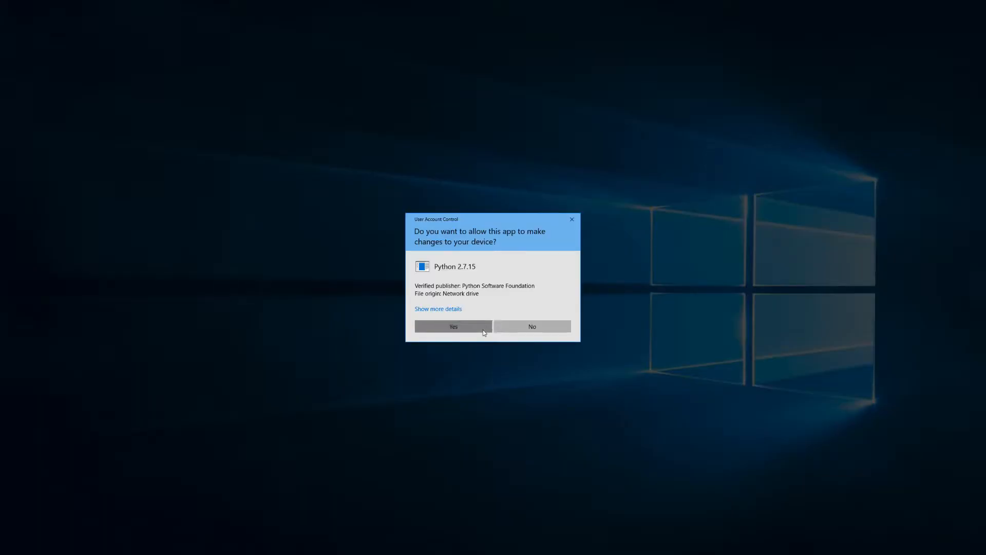
pyautogui.click(453, 326)
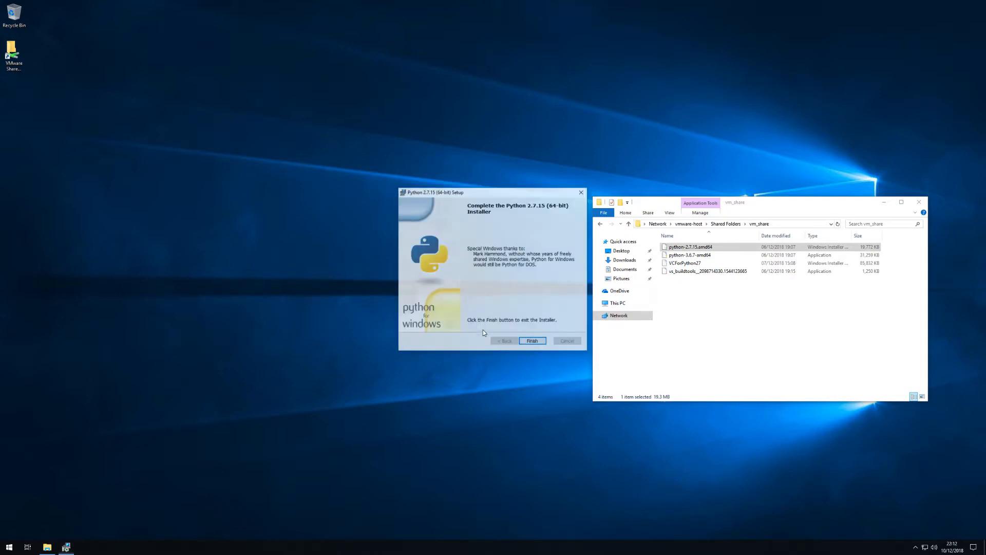
pyautogui.click(532, 341)
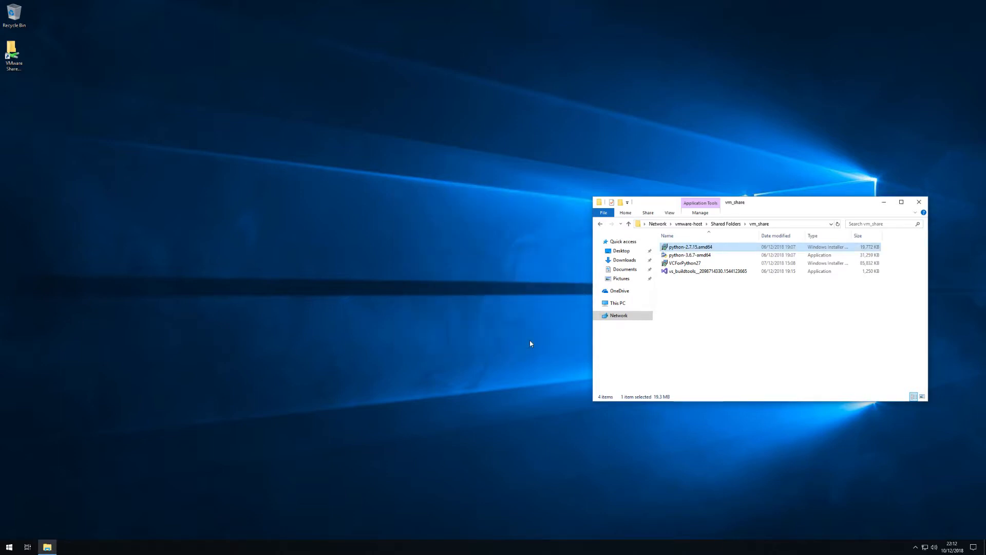
# - Open a new Command Prompt, run python, and exit the interpreter
pyautogui.click(7, 545)
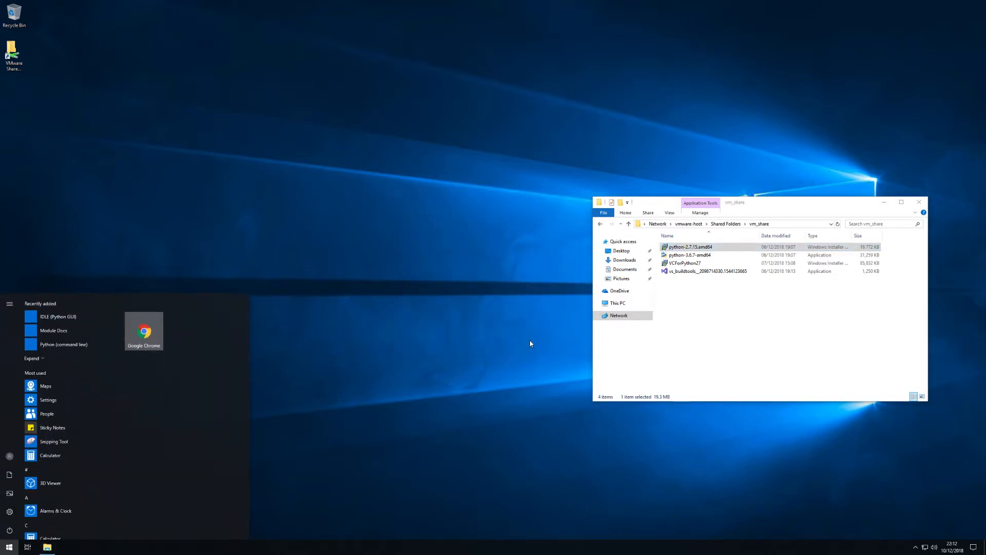
pyautogui.write('cmd')
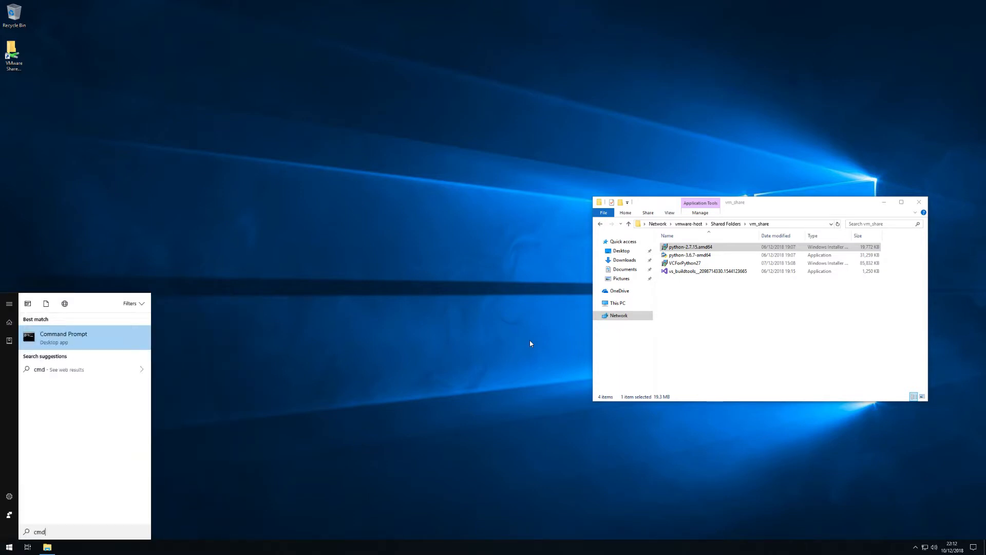
pyautogui.click(64, 337)
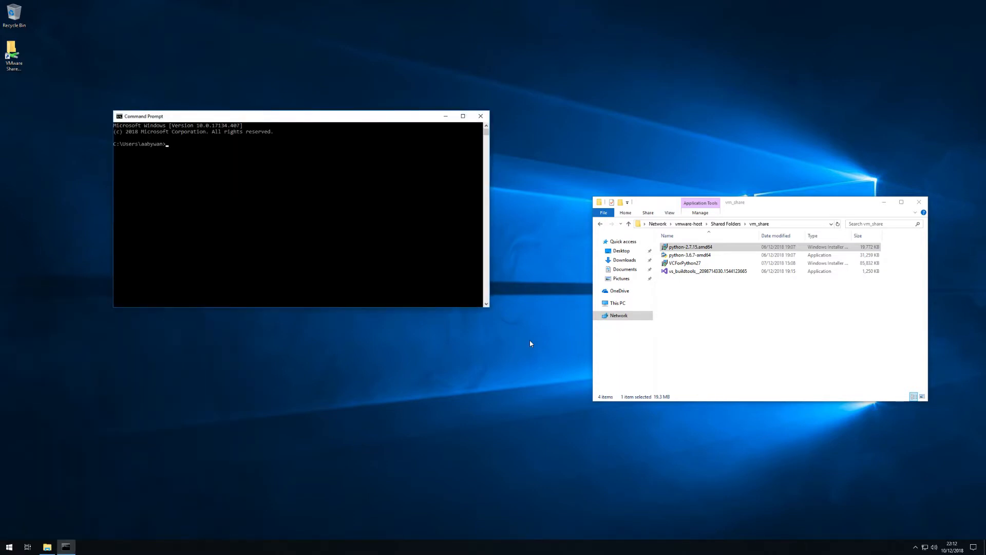
pyautogui.write('python')
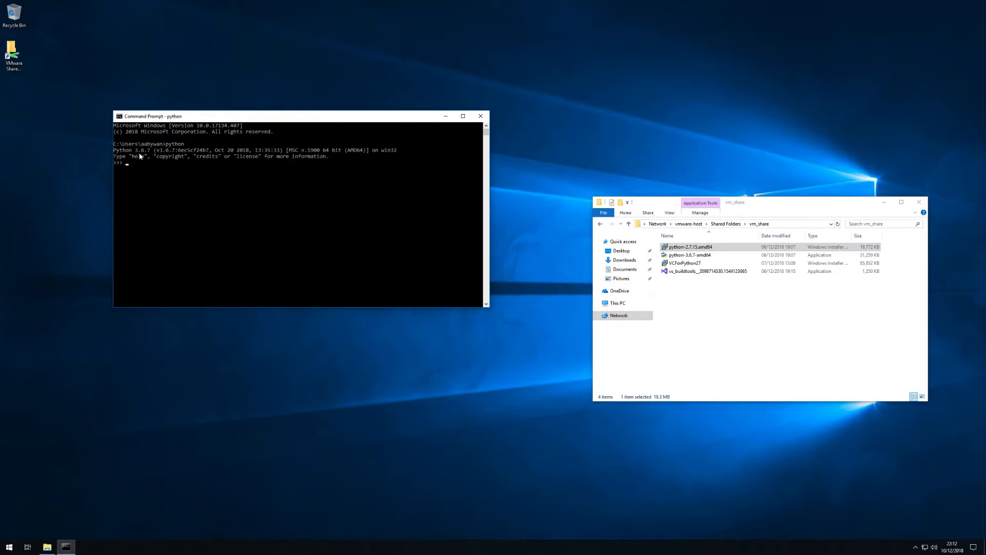
pyautogui.write('e')
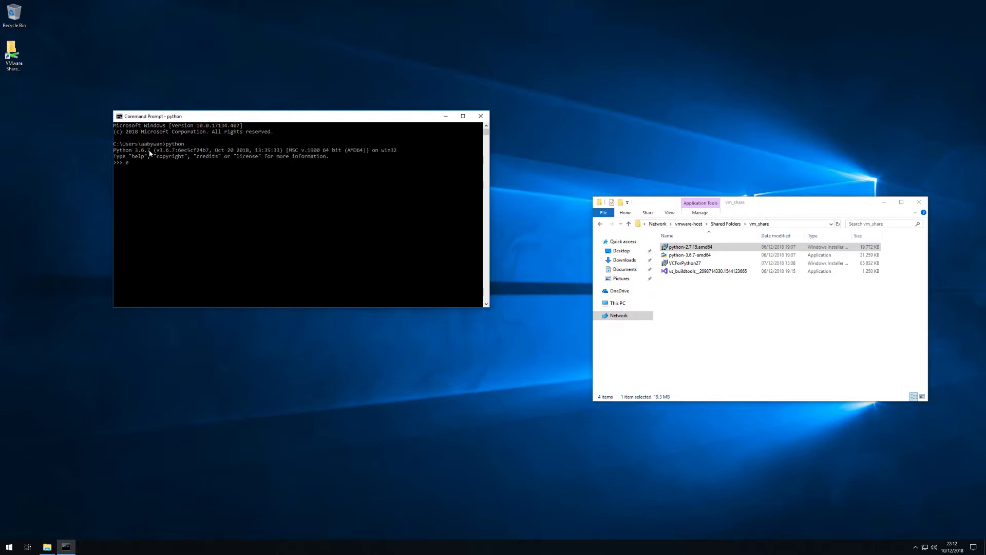
pyautogui.write('xit()')
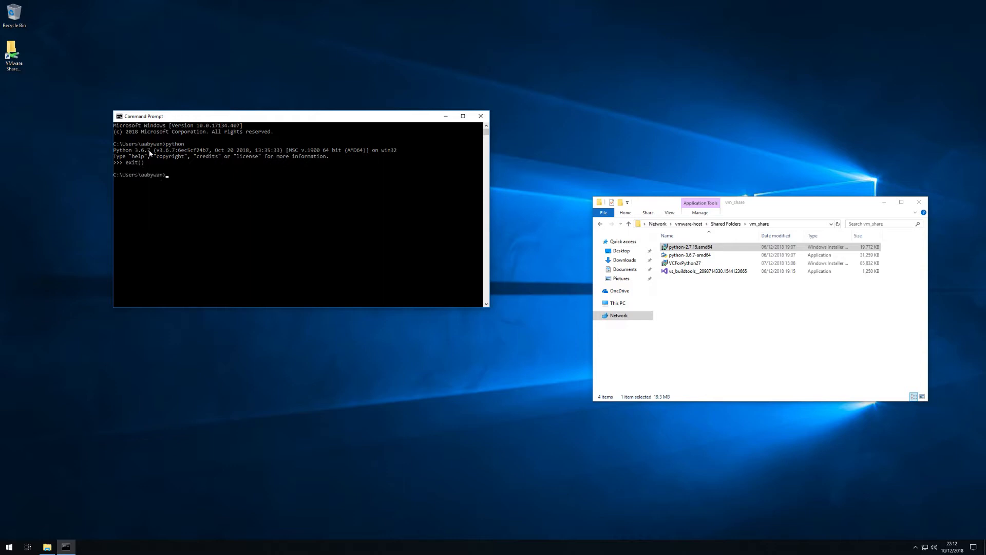
# - Run py -2 to launch Python 2.7.15, exit it, and close the window
pyautogui.write('py')
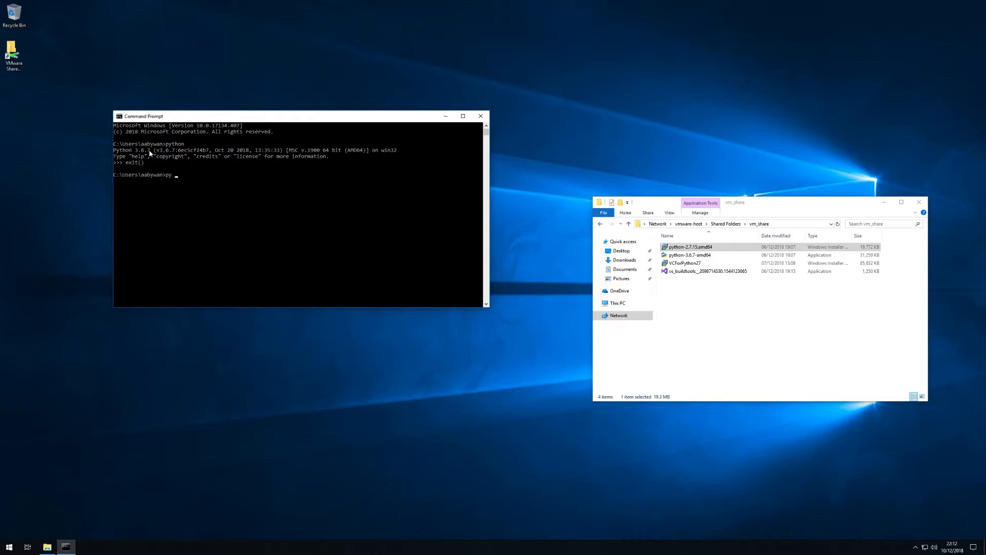
pyautogui.write('-2')
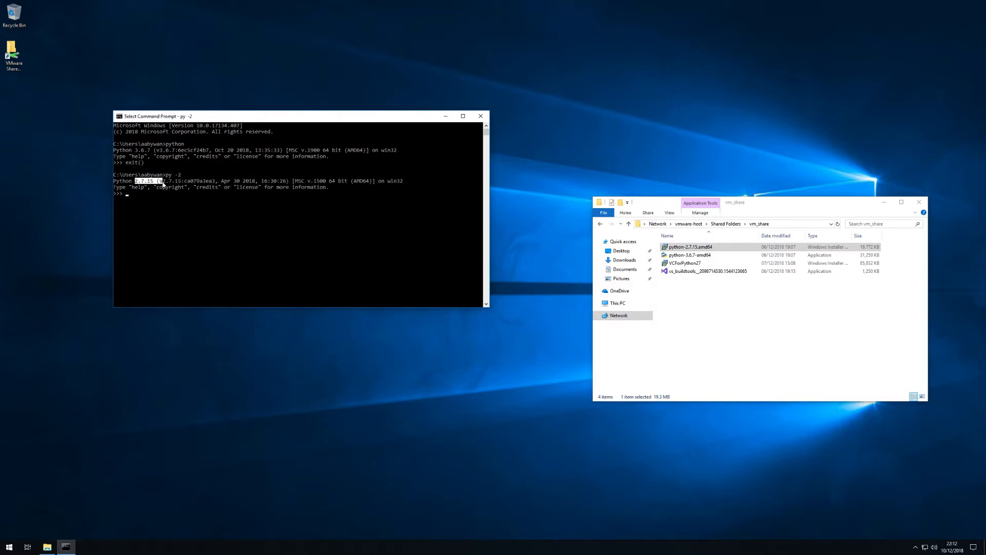
pyautogui.write('exit()')
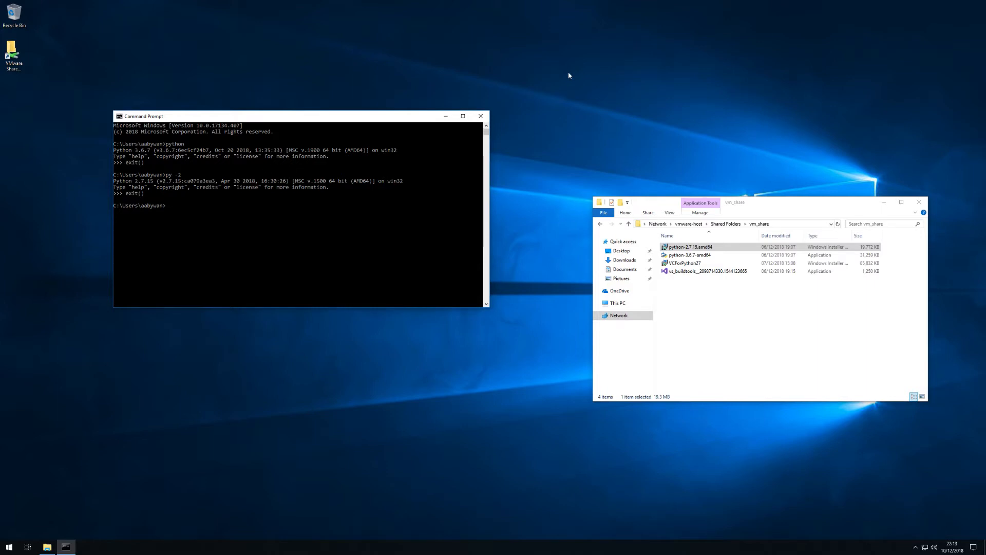
pyautogui.click(704, 271)
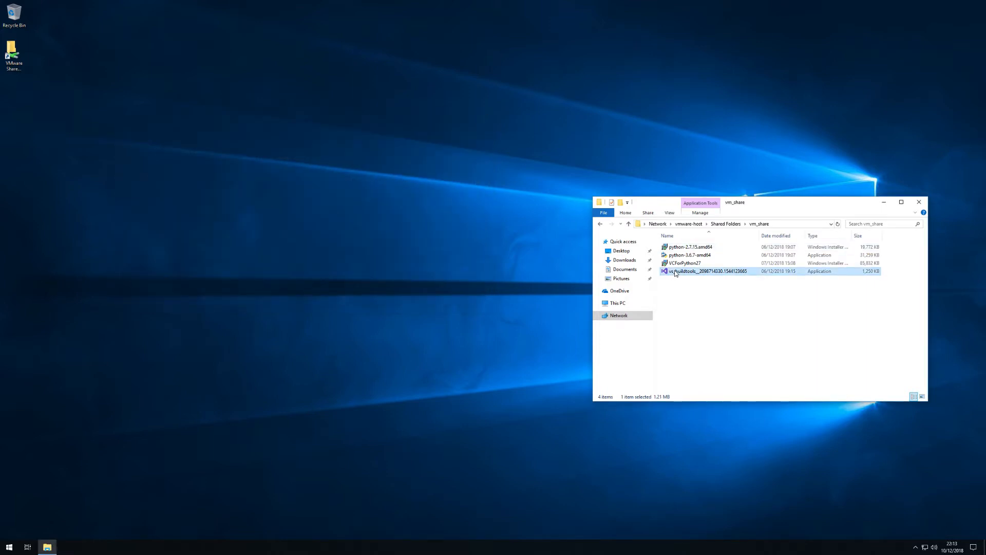
# - Launch vs_buildtools, approve User Account Control, and continue so the installer fetches its files
pyautogui.doubleClick(707, 270)
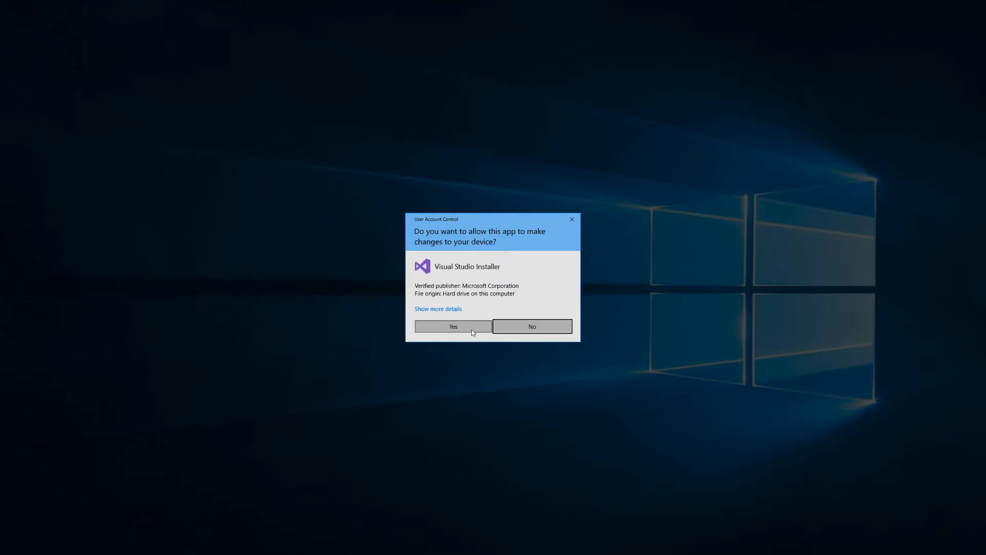
pyautogui.click(453, 326)
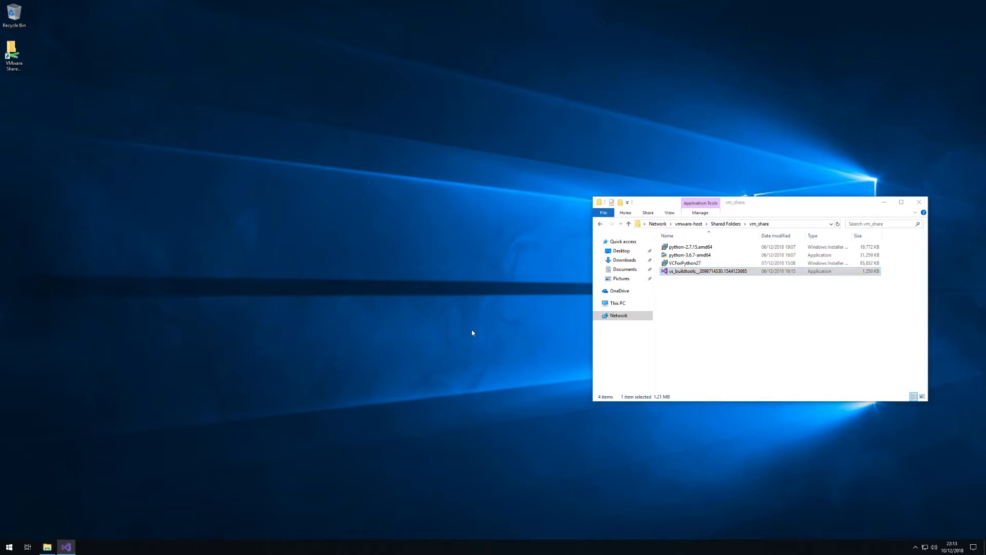
pyautogui.doubleClick(693, 270)
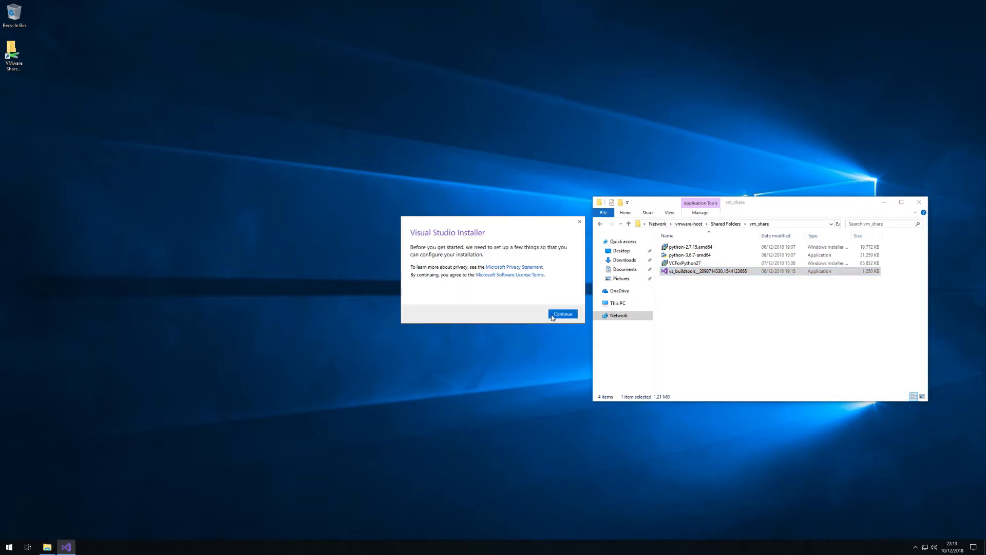
pyautogui.click(563, 314)
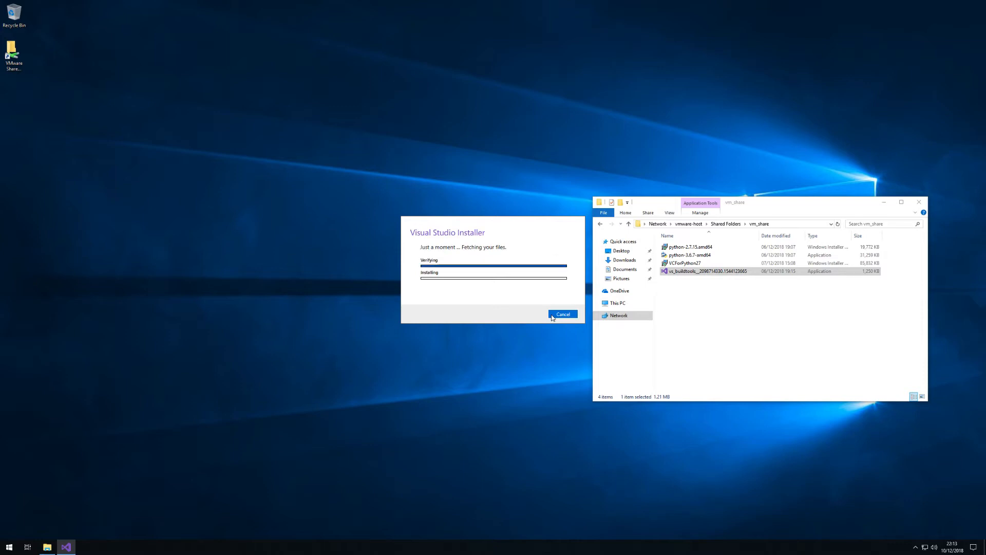
pyautogui.click(563, 315)
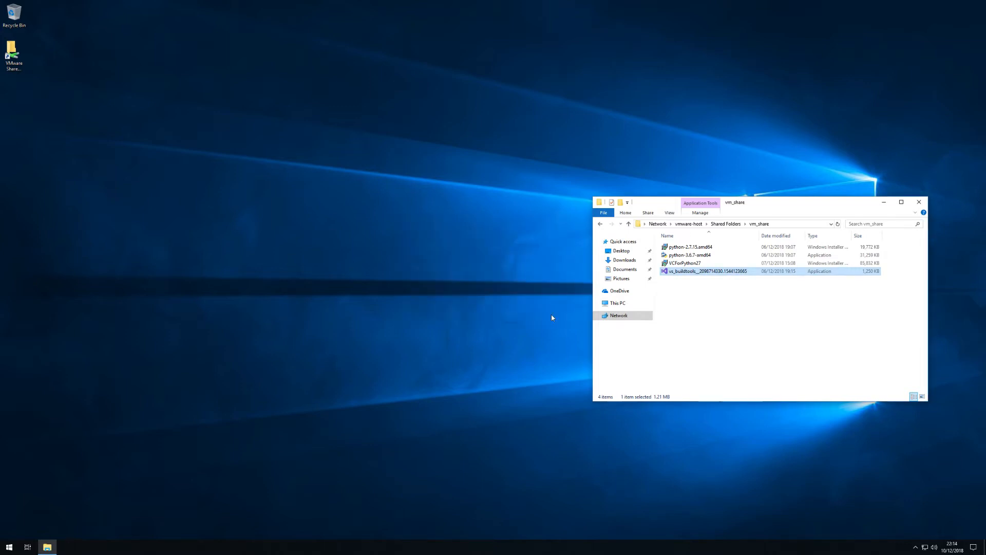
# - Install Build Tools 2017 with the Visual C++ build tools workload, closing after success
pyautogui.doubleClick(694, 271)
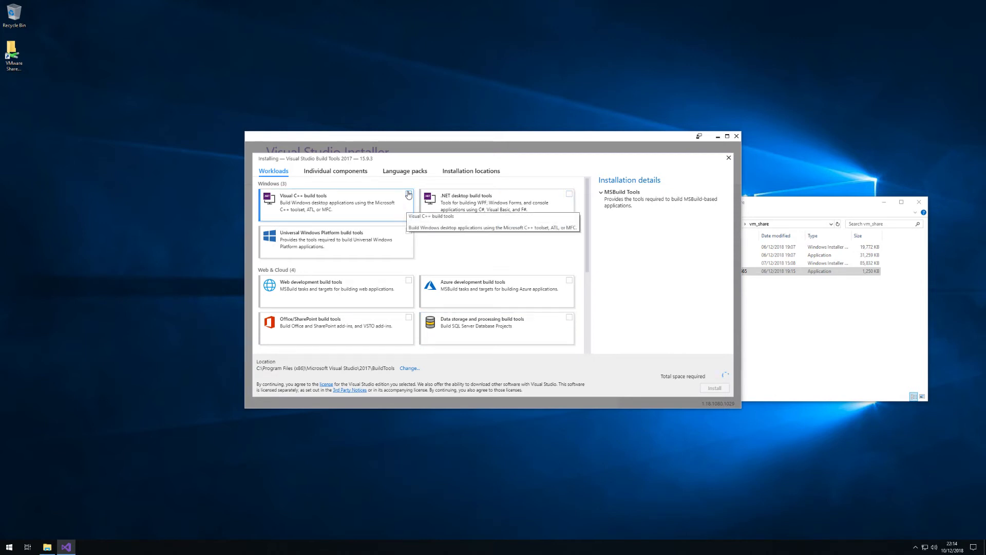
pyautogui.click(408, 194)
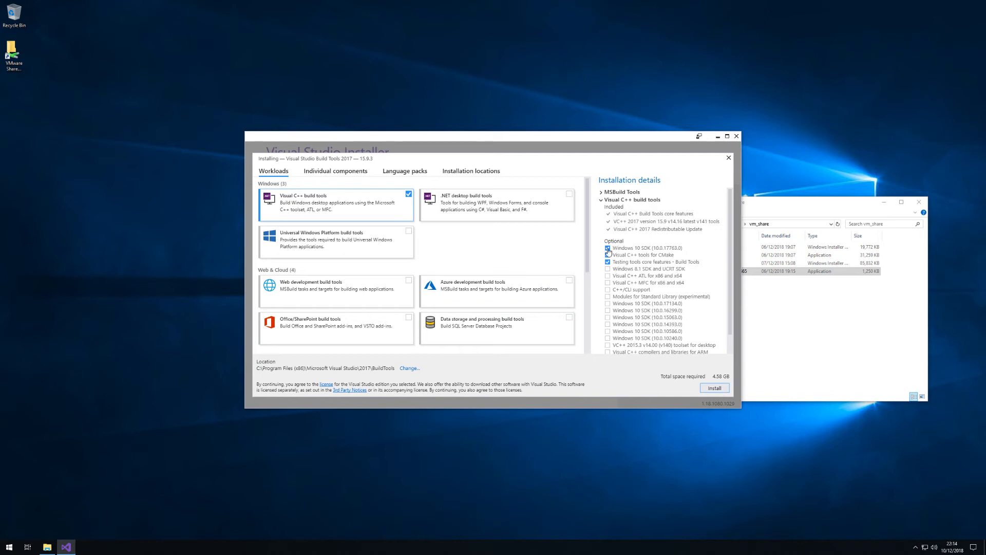
pyautogui.click(607, 254)
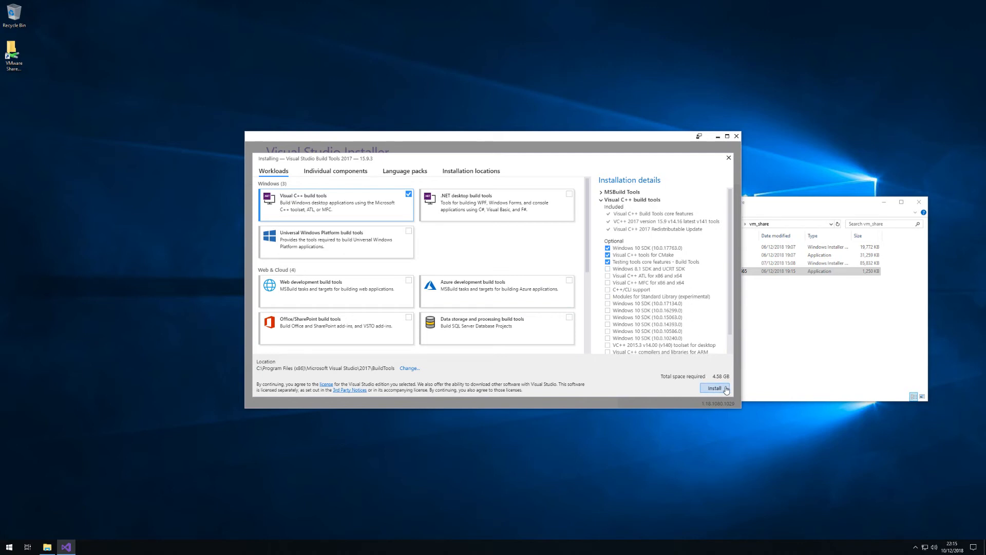
pyautogui.click(713, 388)
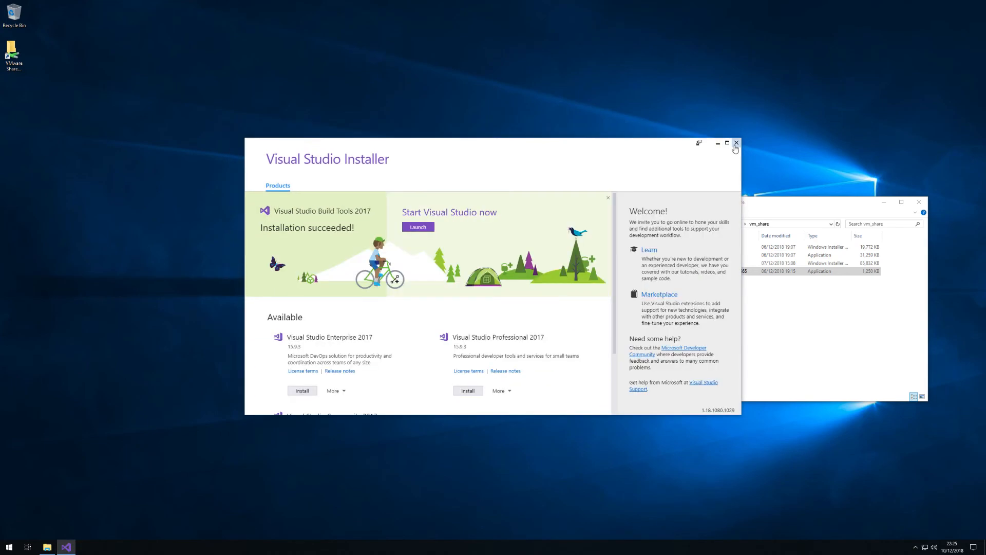
pyautogui.click(735, 143)
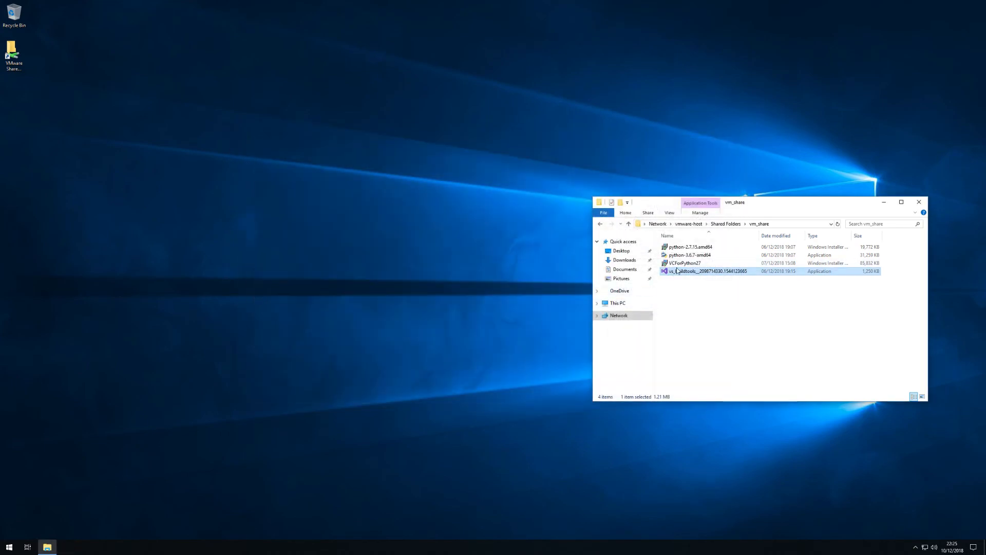
# - Run VCForPython27, accept the license agreement, and start the installation
pyautogui.click(684, 263)
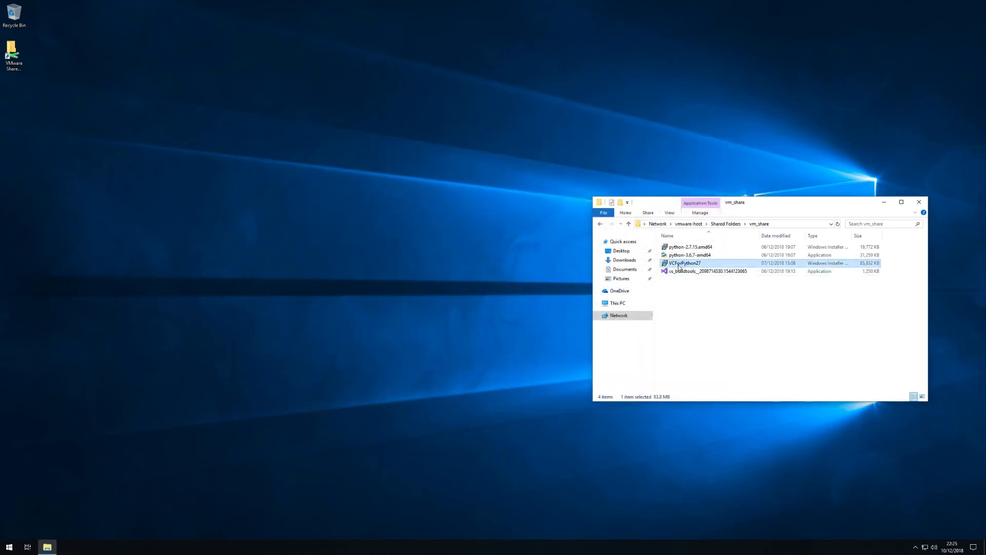
pyautogui.doubleClick(682, 263)
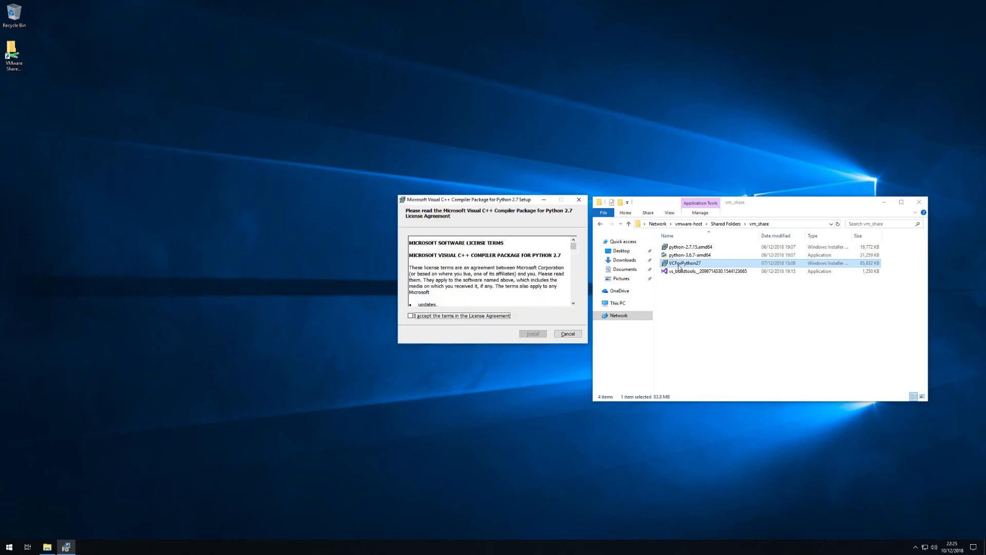
pyautogui.click(411, 315)
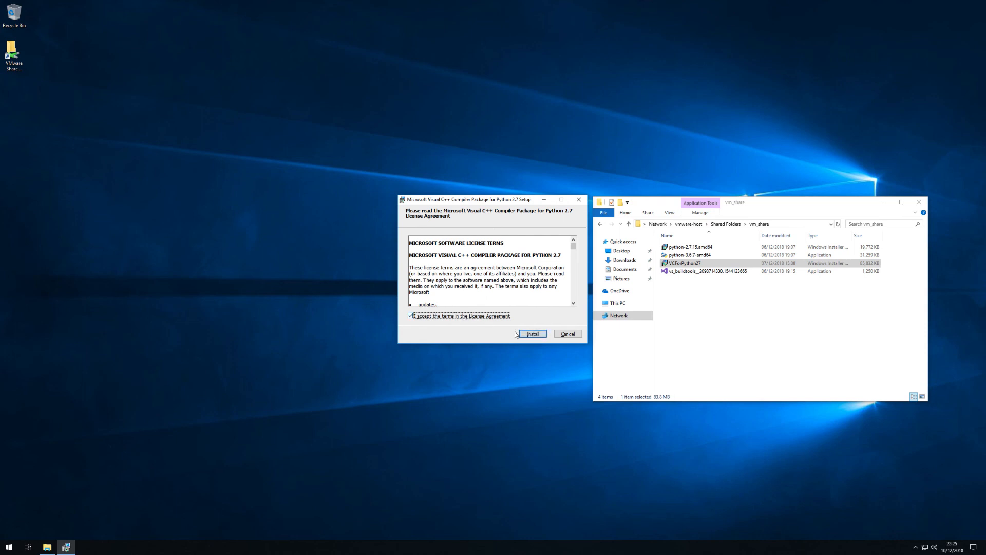
pyautogui.click(532, 333)
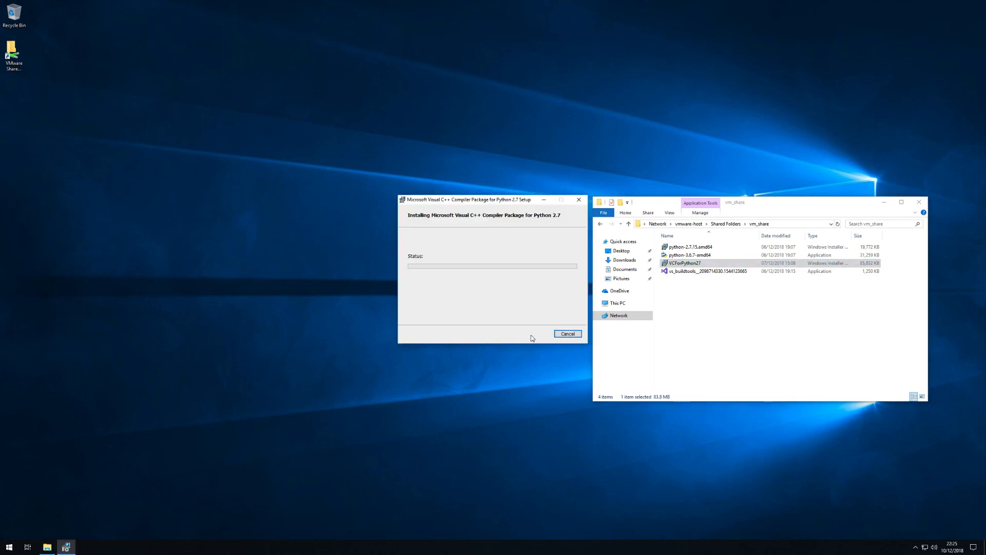